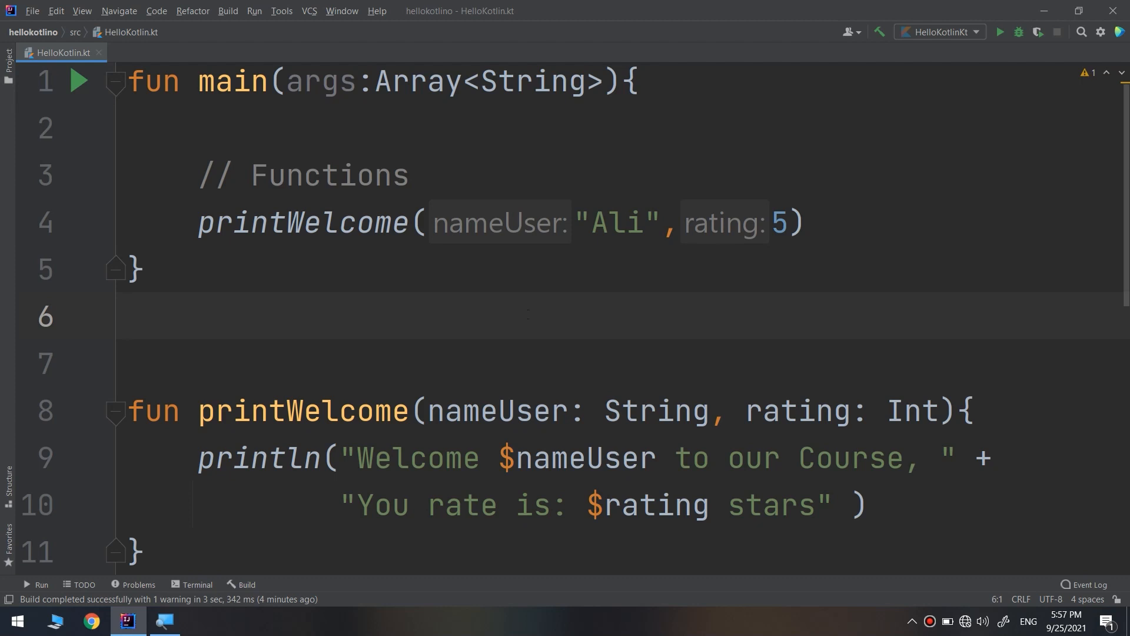
# Click into the code below main to begin replacing the printWelcome function.
pyautogui.click(129, 316)
pyautogui.write('f')
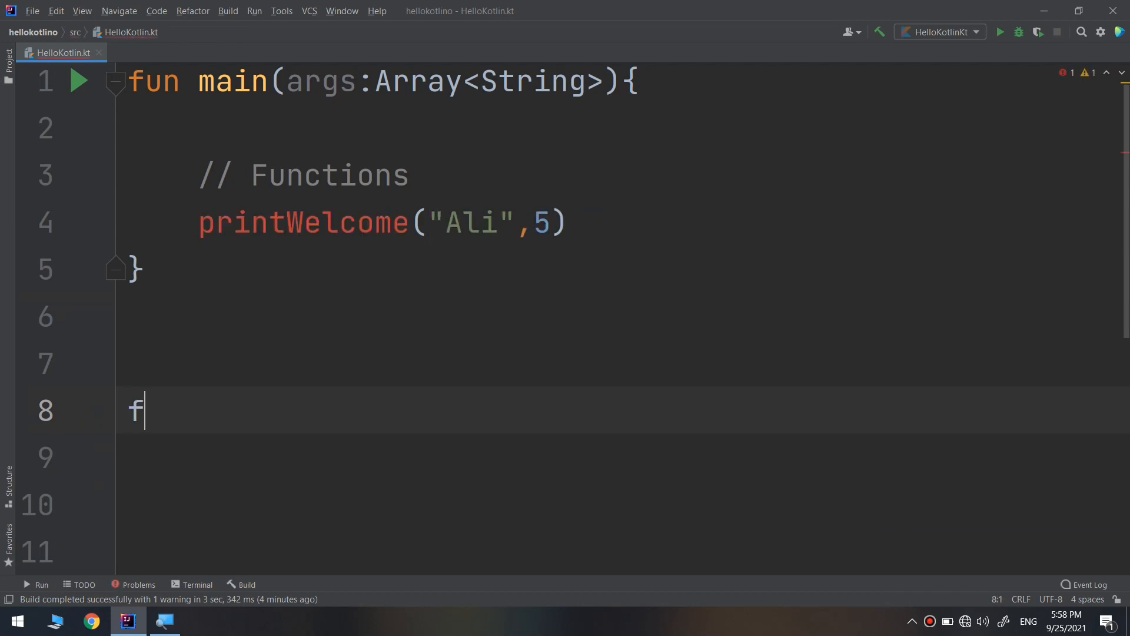
# Type the declaration fun multiplyNumbers(x: Int, y: Int) { to open an empty body.
pyautogui.write('un')
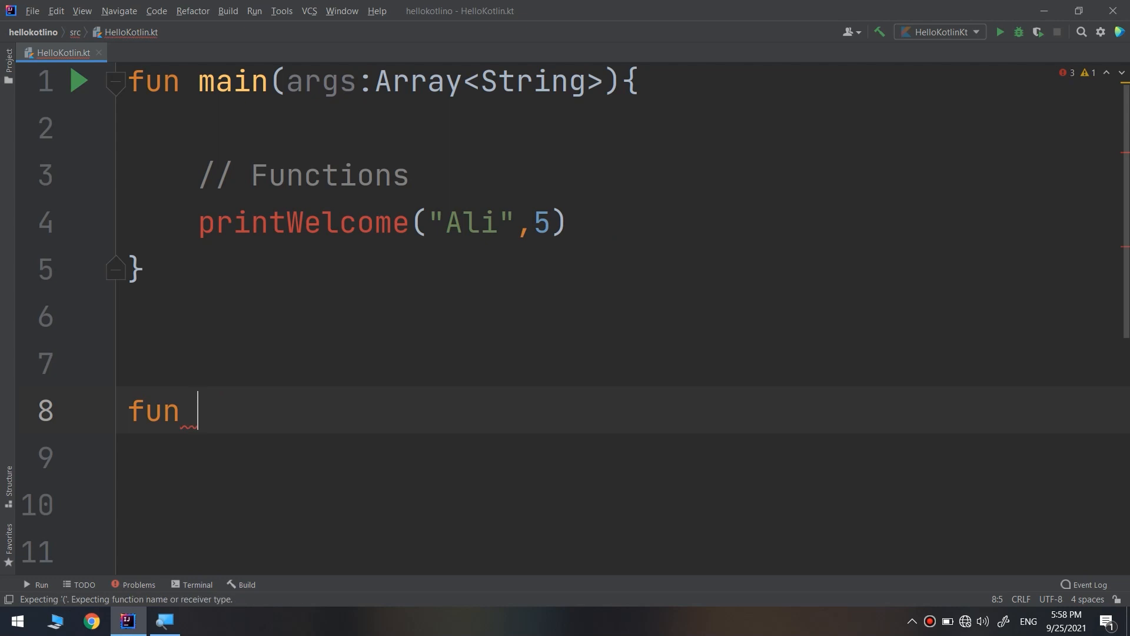
pyautogui.write('mulpi')
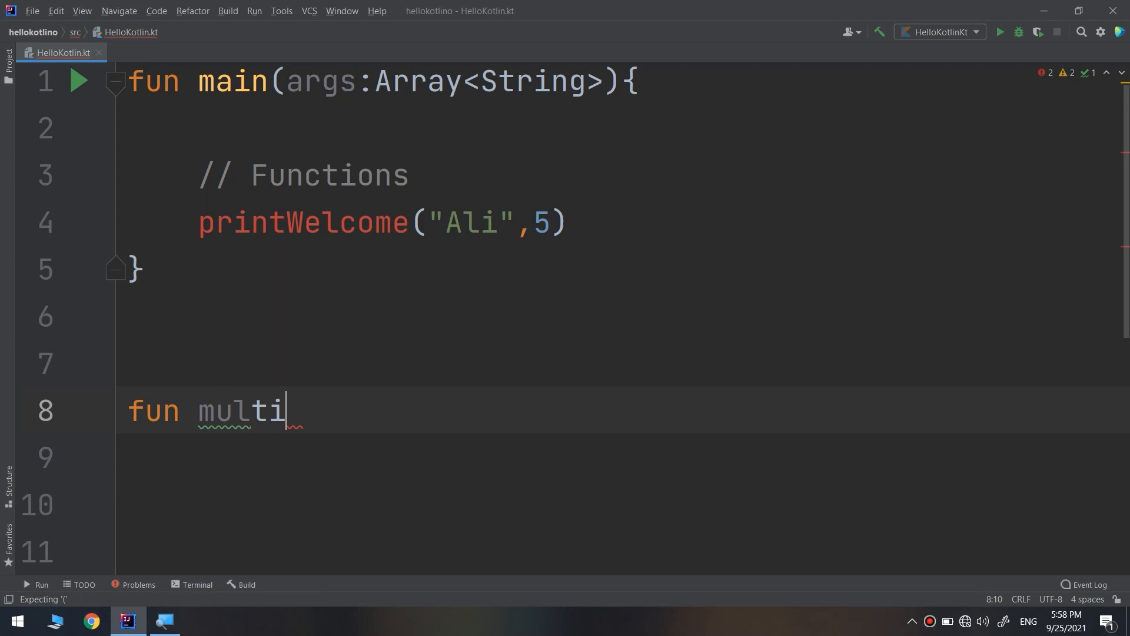
pyautogui.write('plyNum')
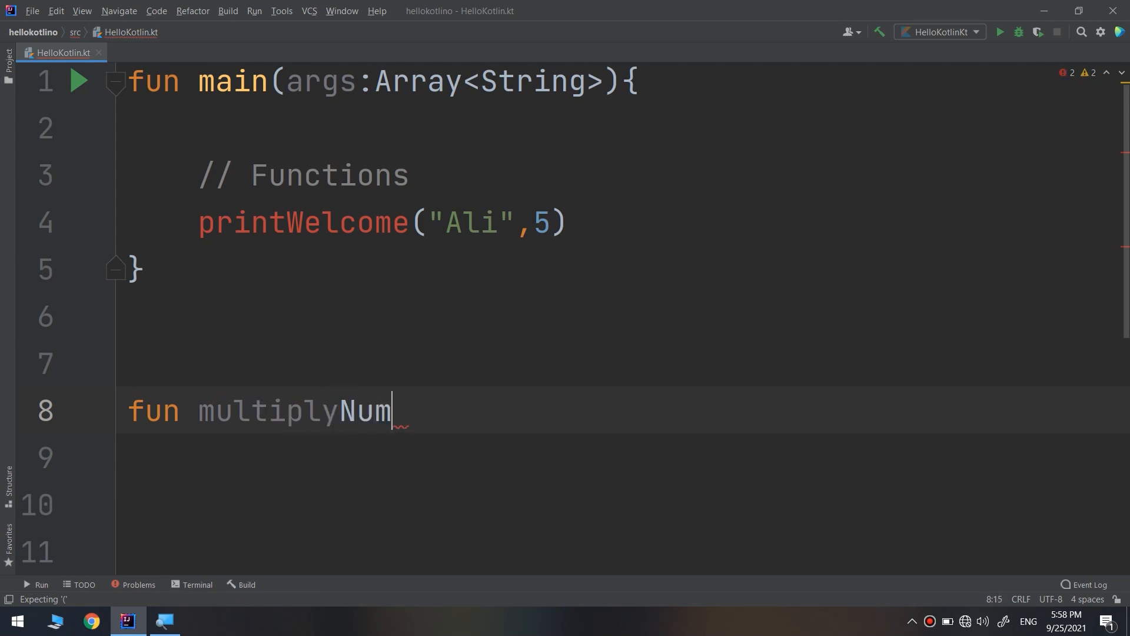
pyautogui.write('bers()')
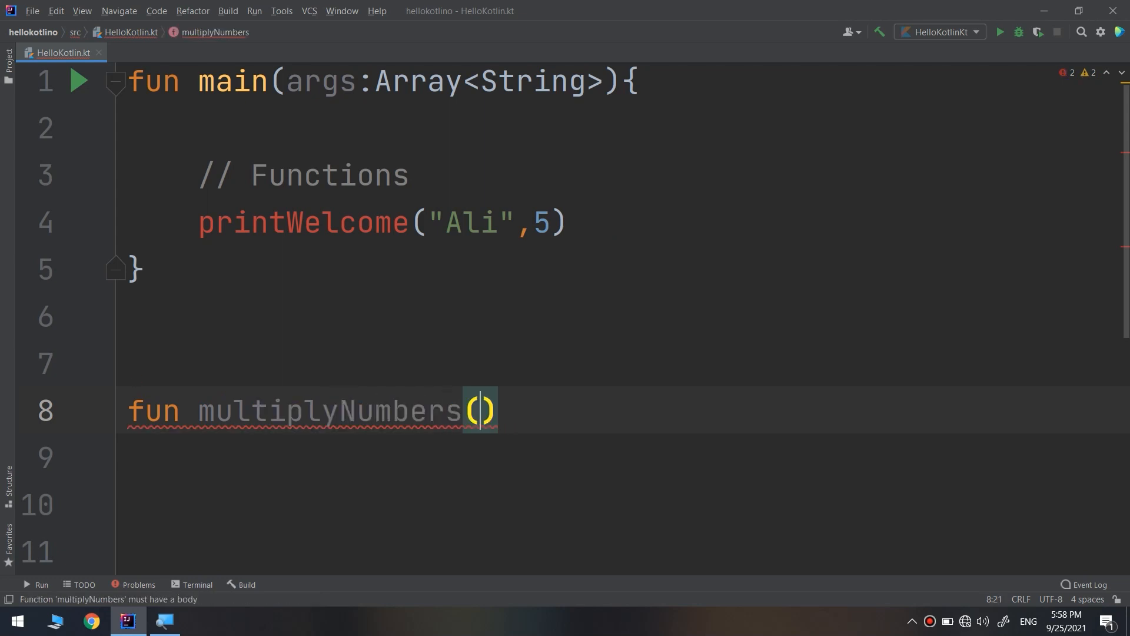
pyautogui.write('nu')
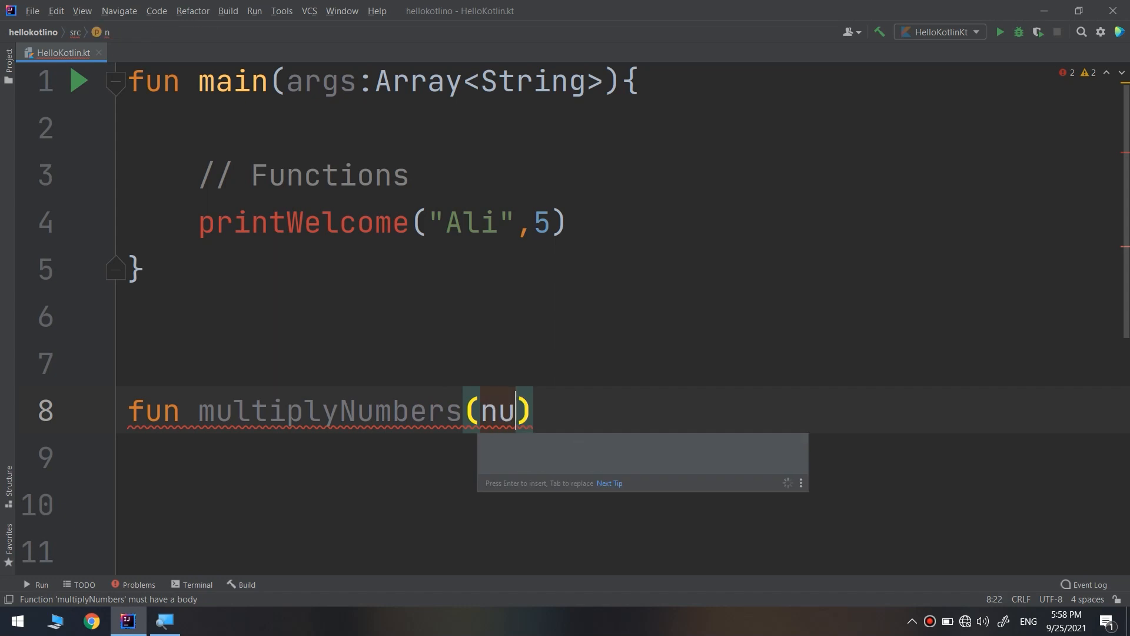
pyautogui.write('mber')
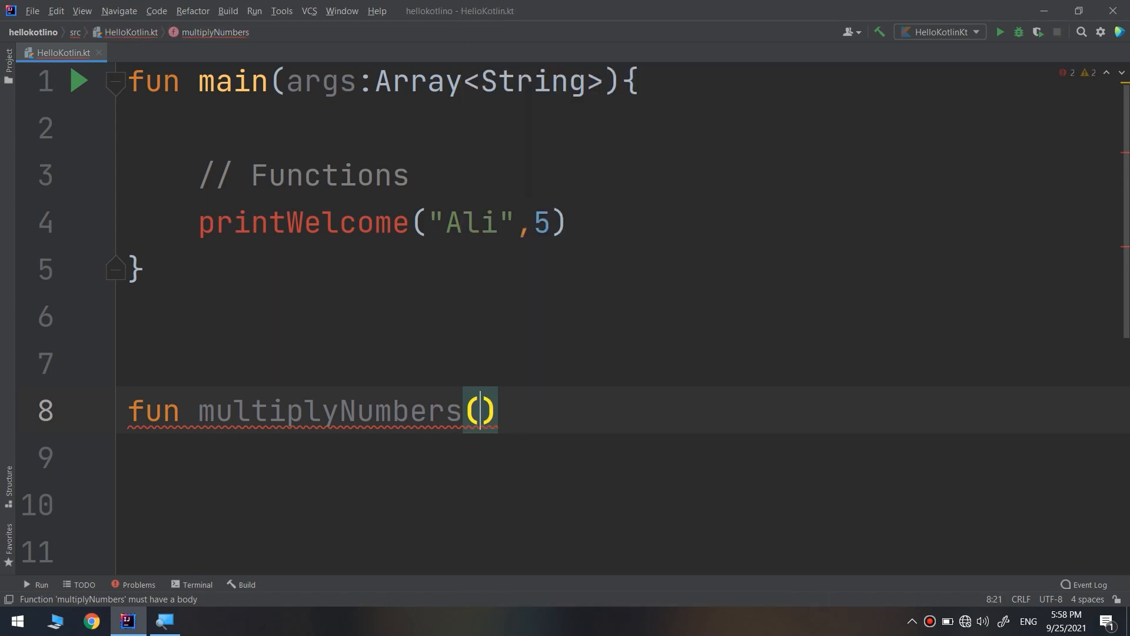
pyautogui.write('x')
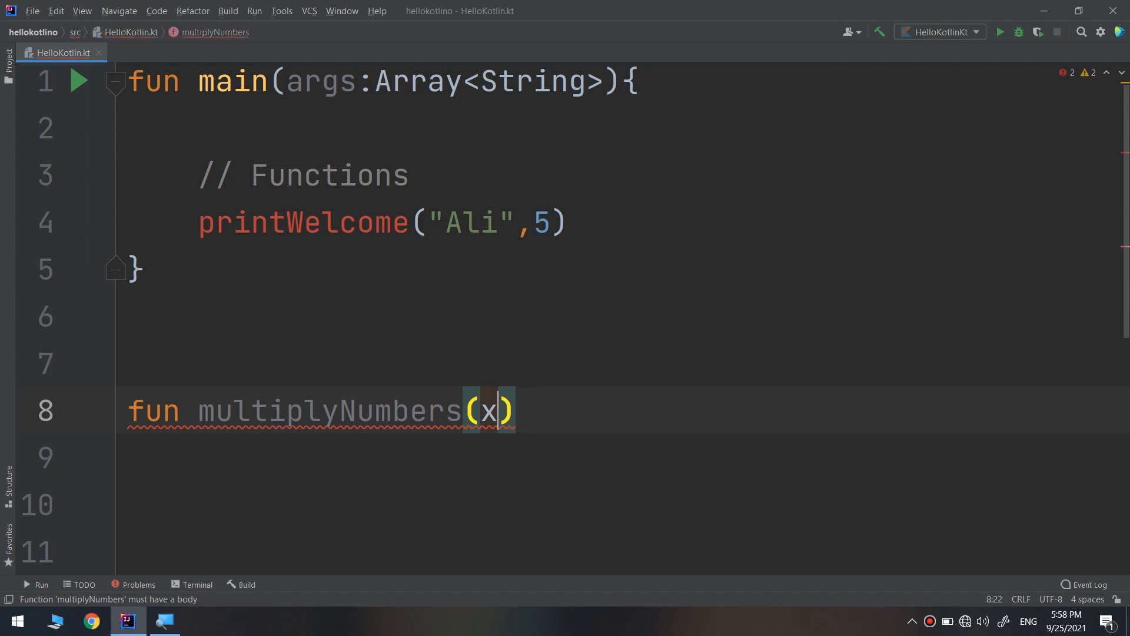
pyautogui.write(': int')
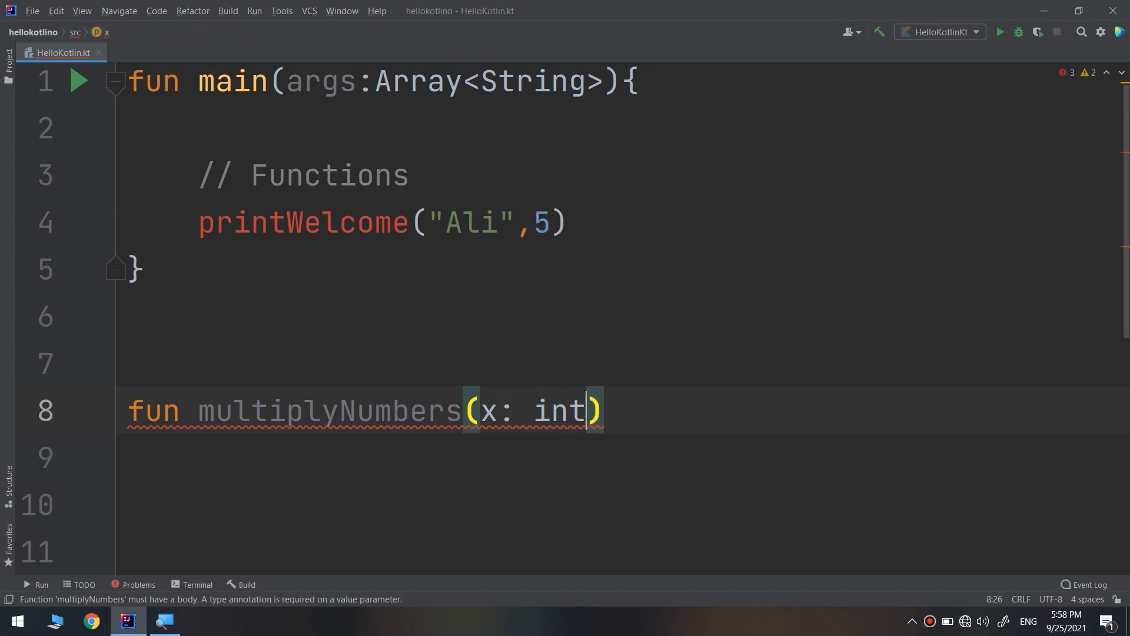
pyautogui.write('Int,')
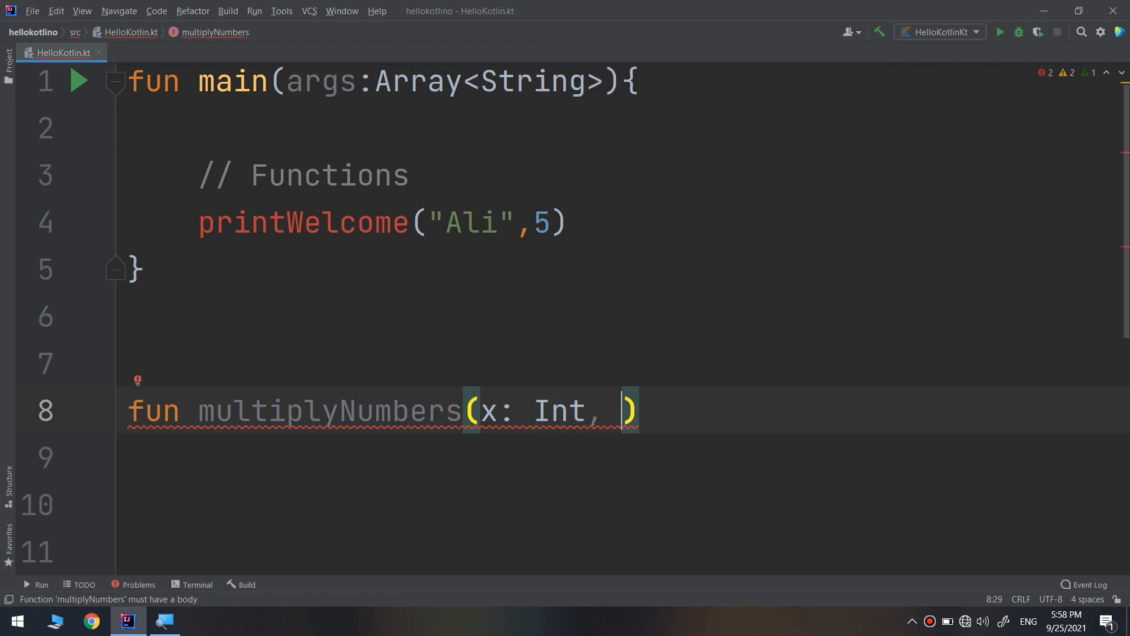
pyautogui.write('y:')
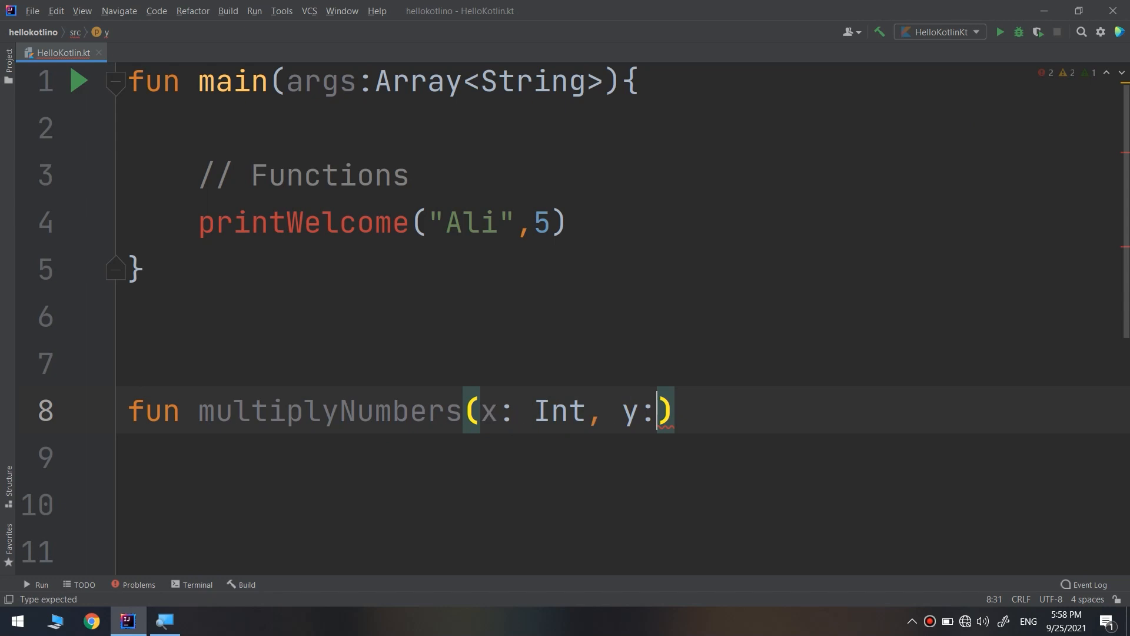
pyautogui.write('I')
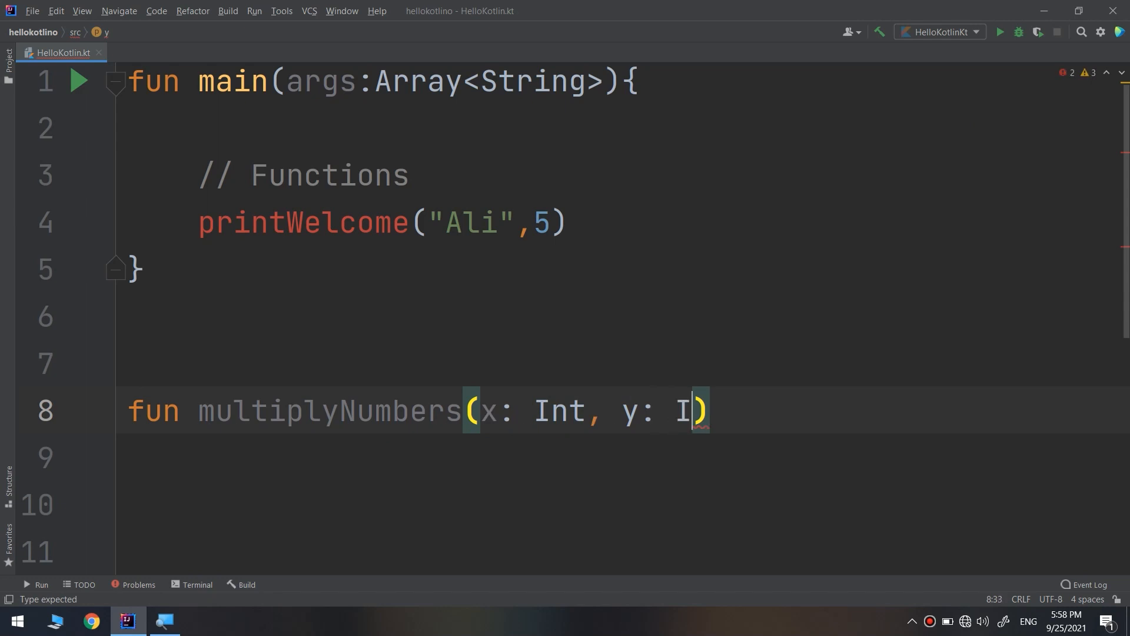
pyautogui.write('nt')
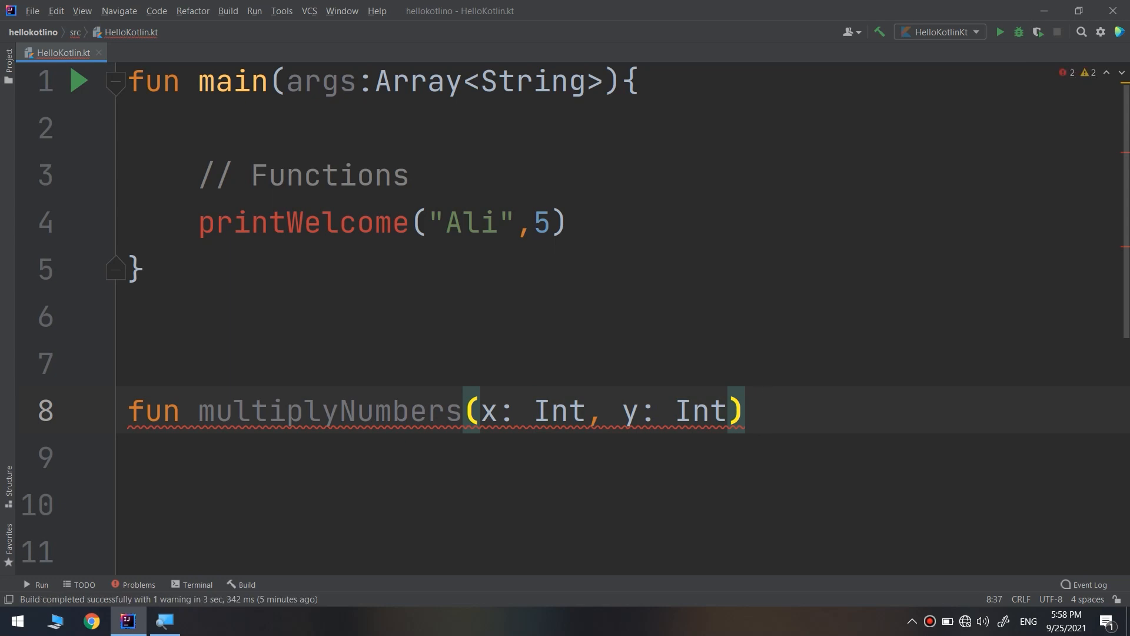
pyautogui.write('{')
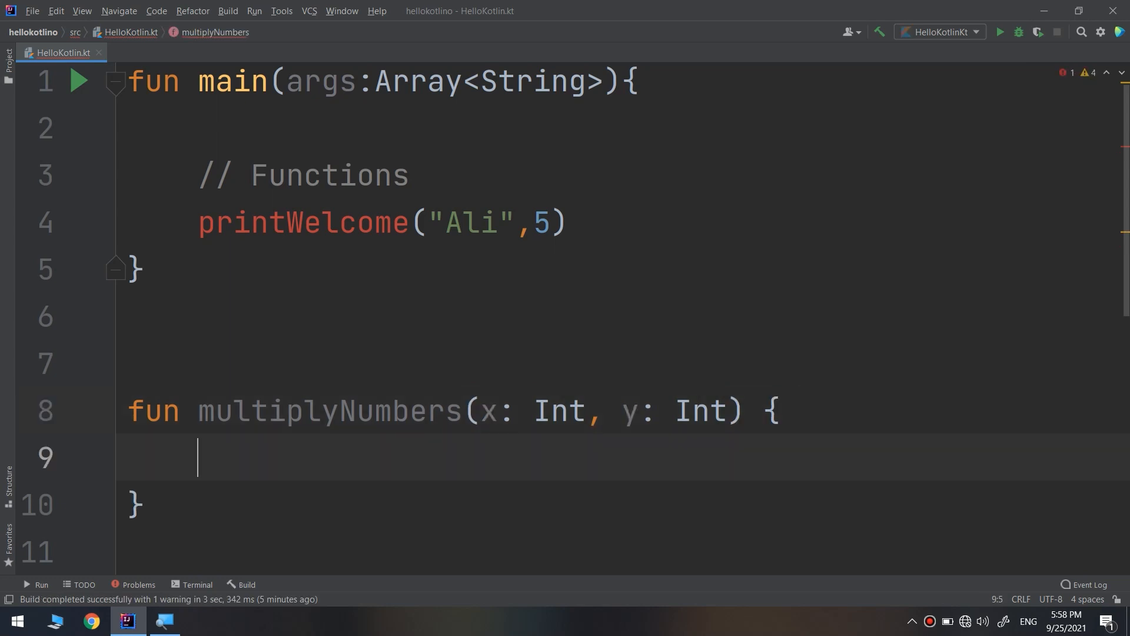
# Write return x*y inside multiplyNumbers and dismiss the completion suggestions.
pyautogui.write('return')
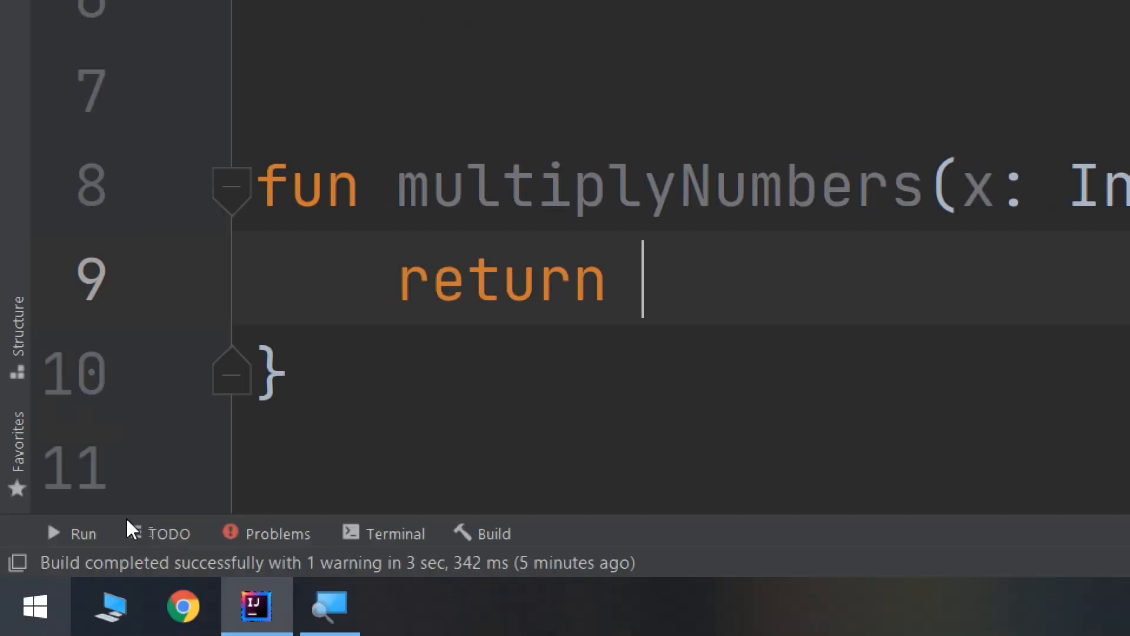
pyautogui.scroll(3)
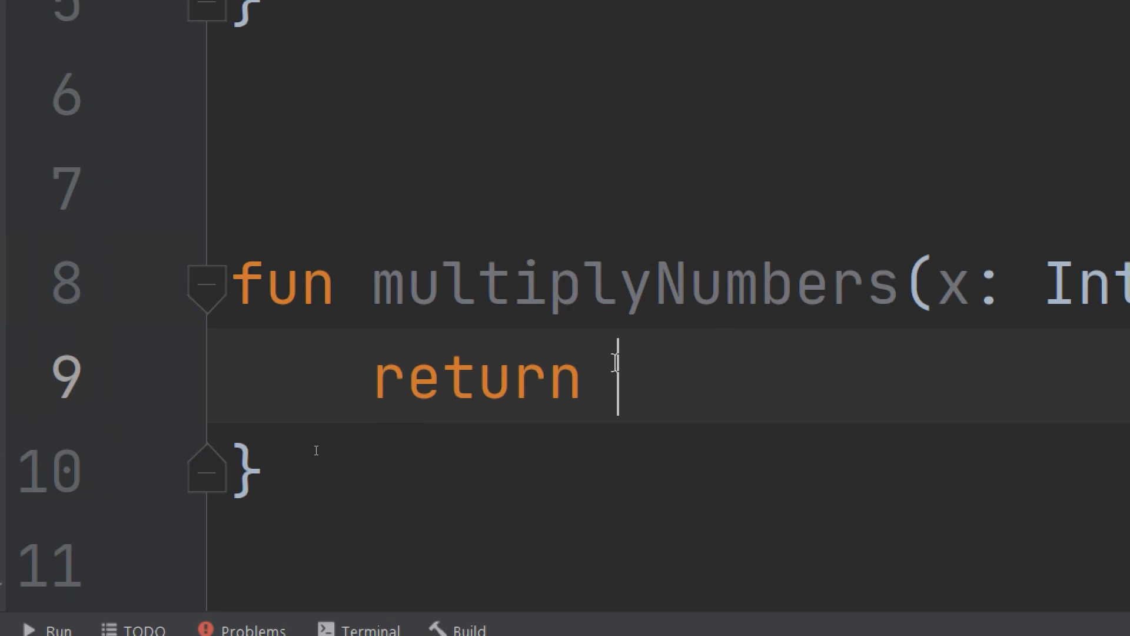
pyautogui.doubleClick(476, 376)
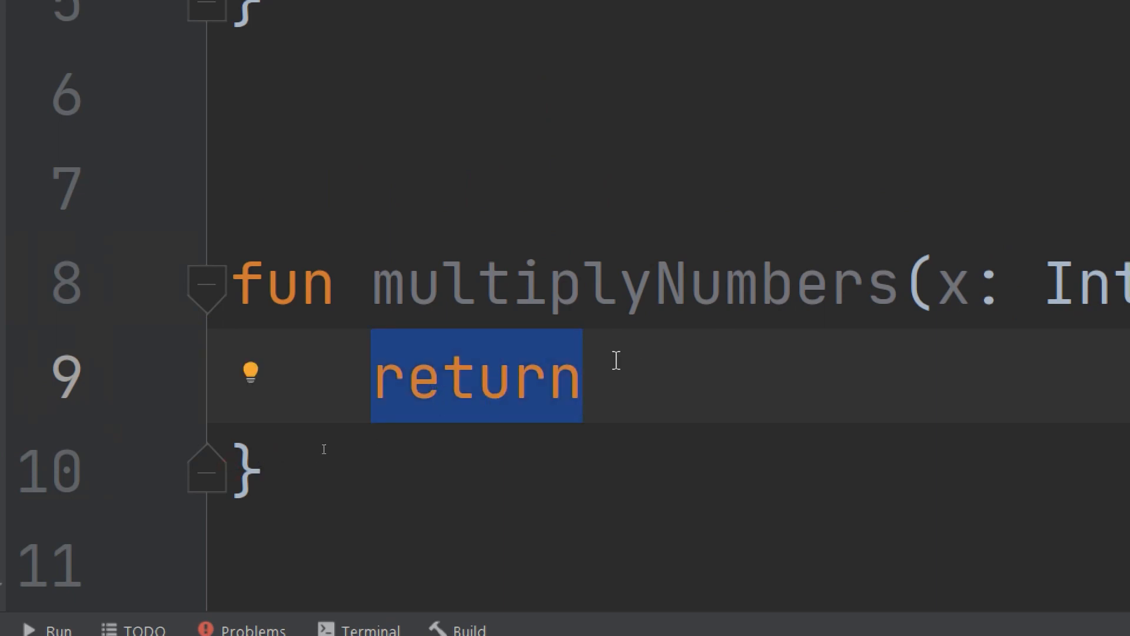
pyautogui.moveTo(562, 421)
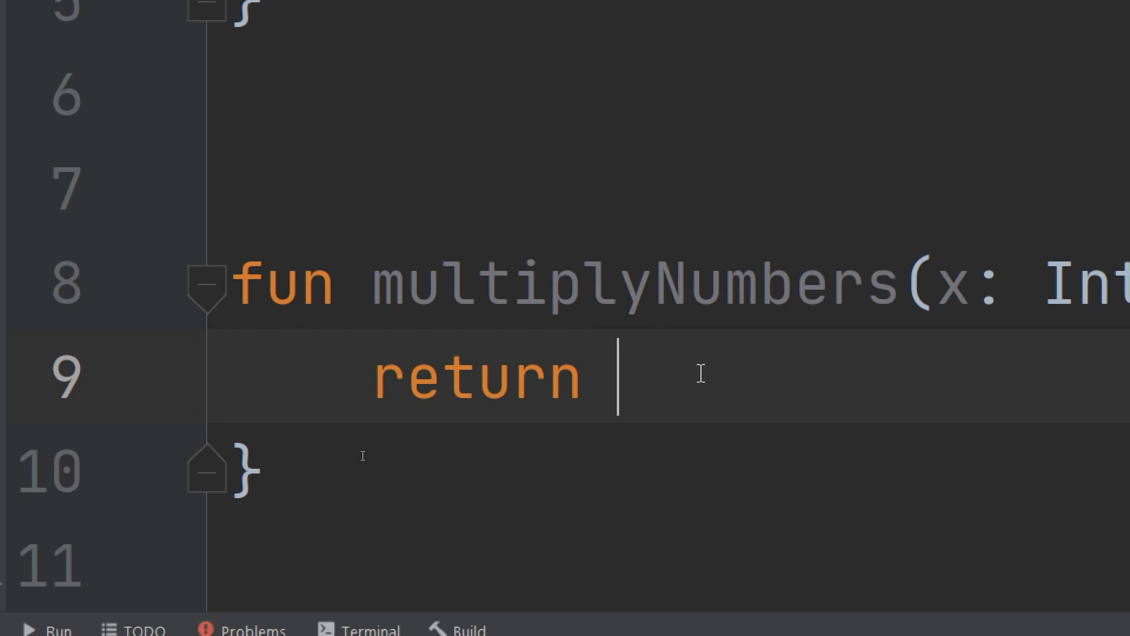
pyautogui.write('x')
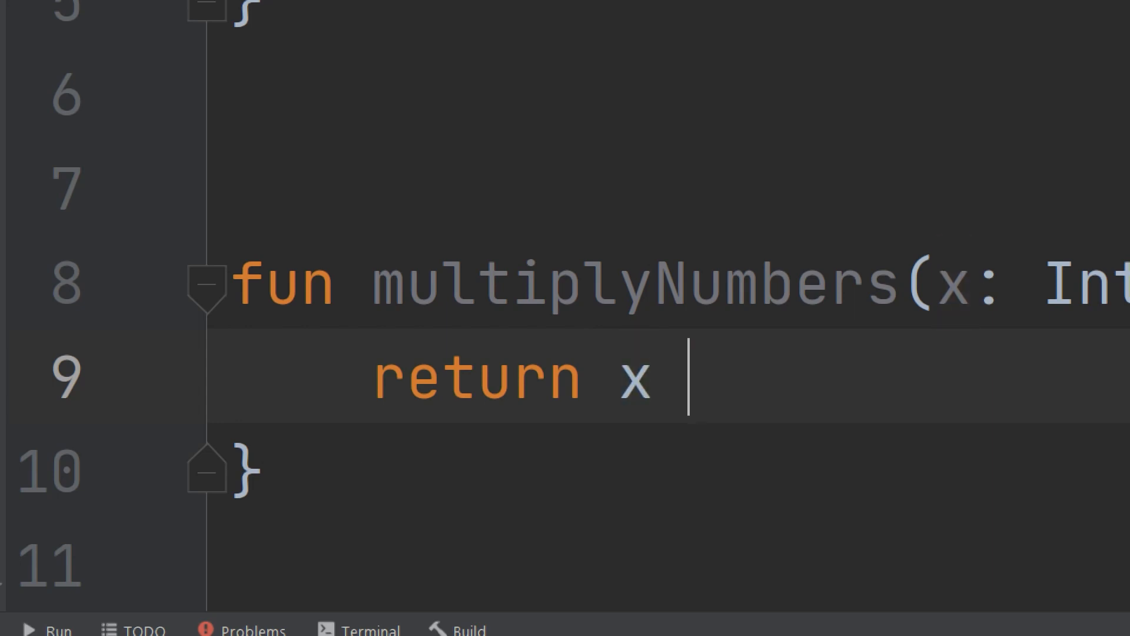
pyautogui.write('*y')
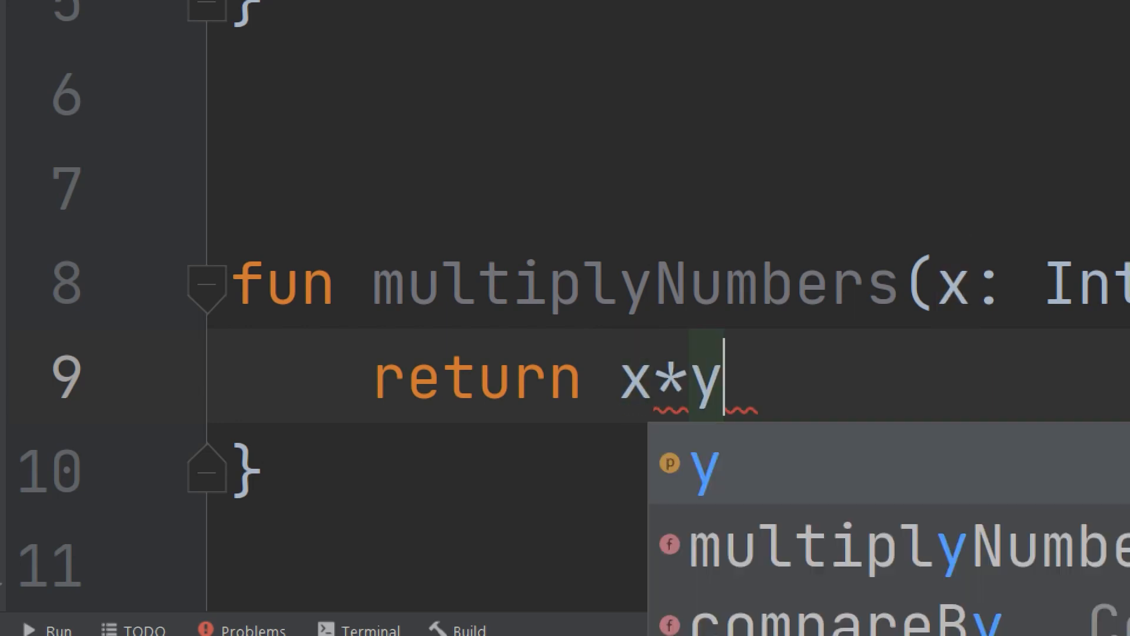
pyautogui.press('Escape')
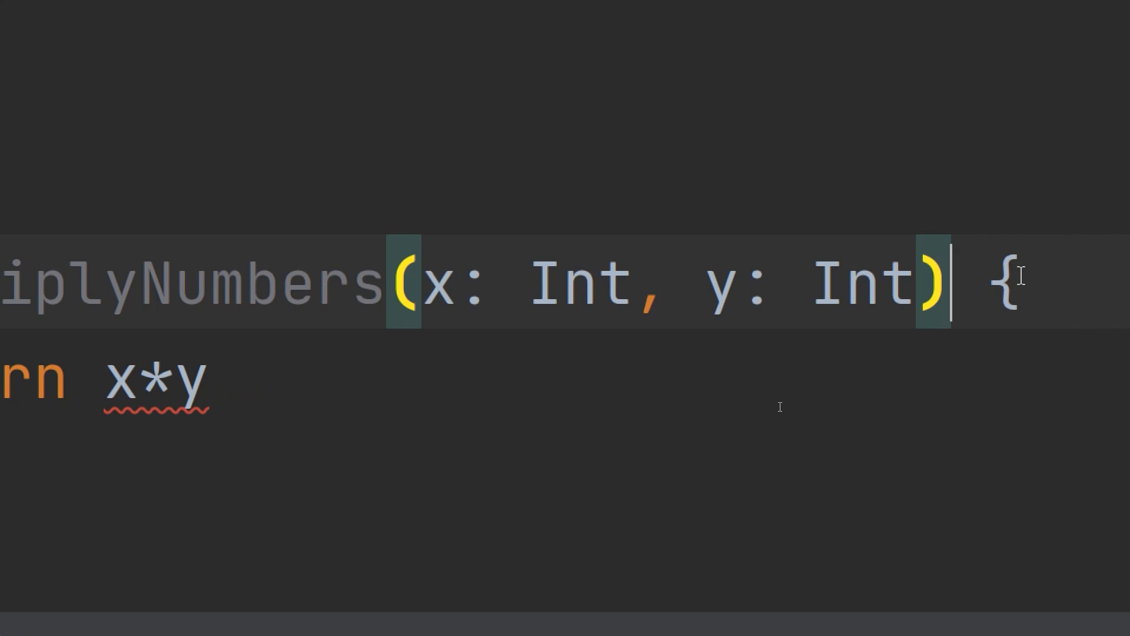
# Add ': Int' as the return type, then highlight the parameters and return type.
pyautogui.write(':')
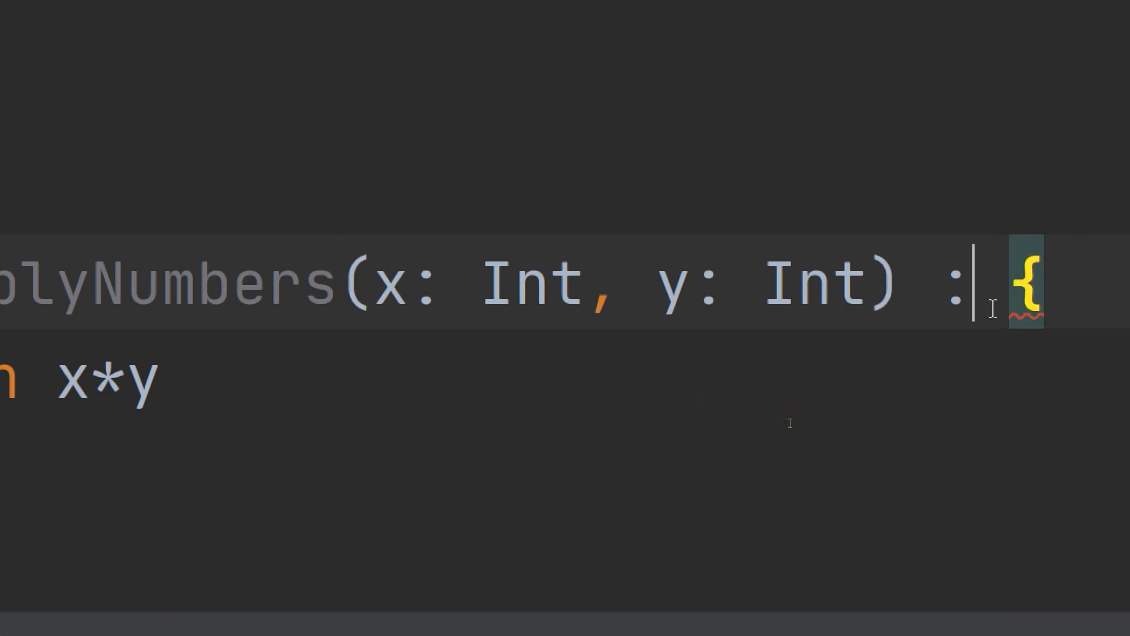
pyautogui.write('Int')
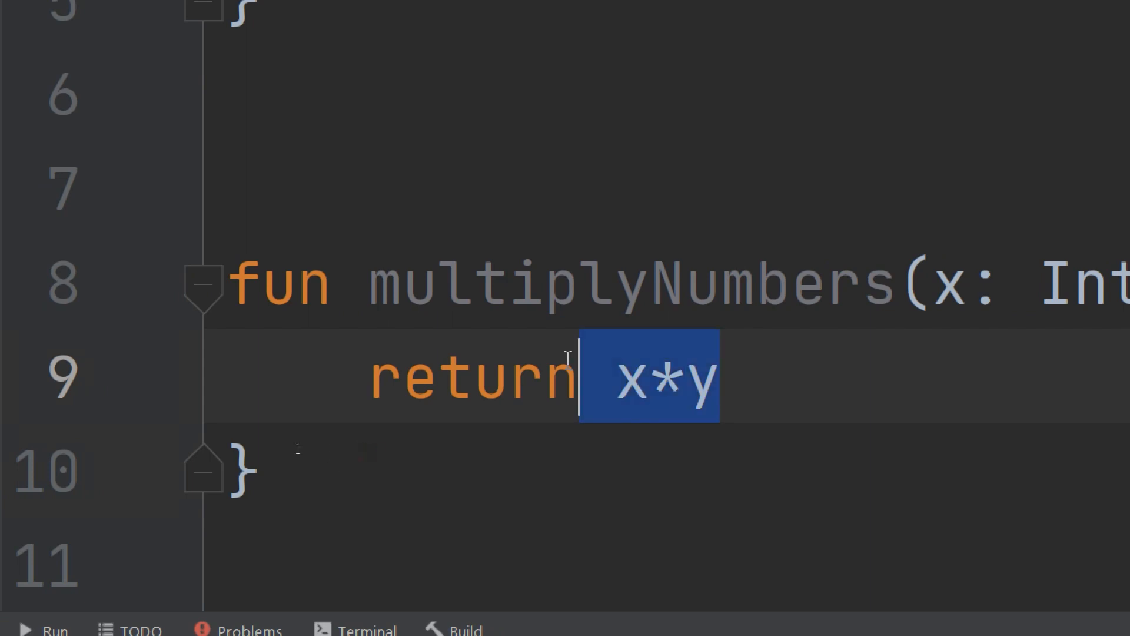
pyautogui.click(713, 378)
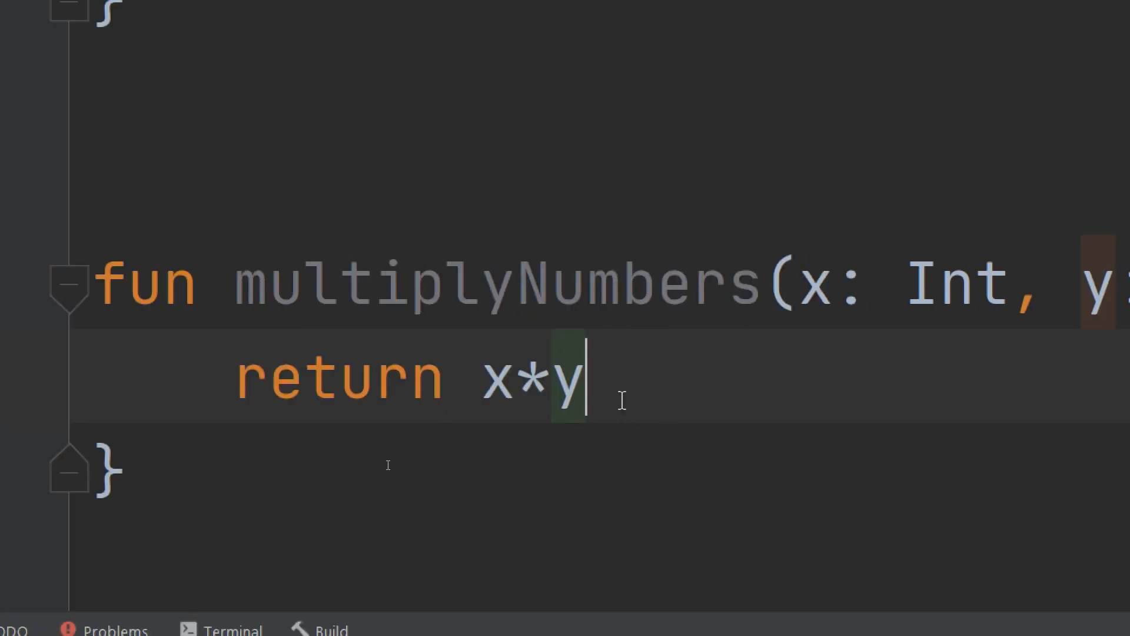
pyautogui.doubleClick(530, 379)
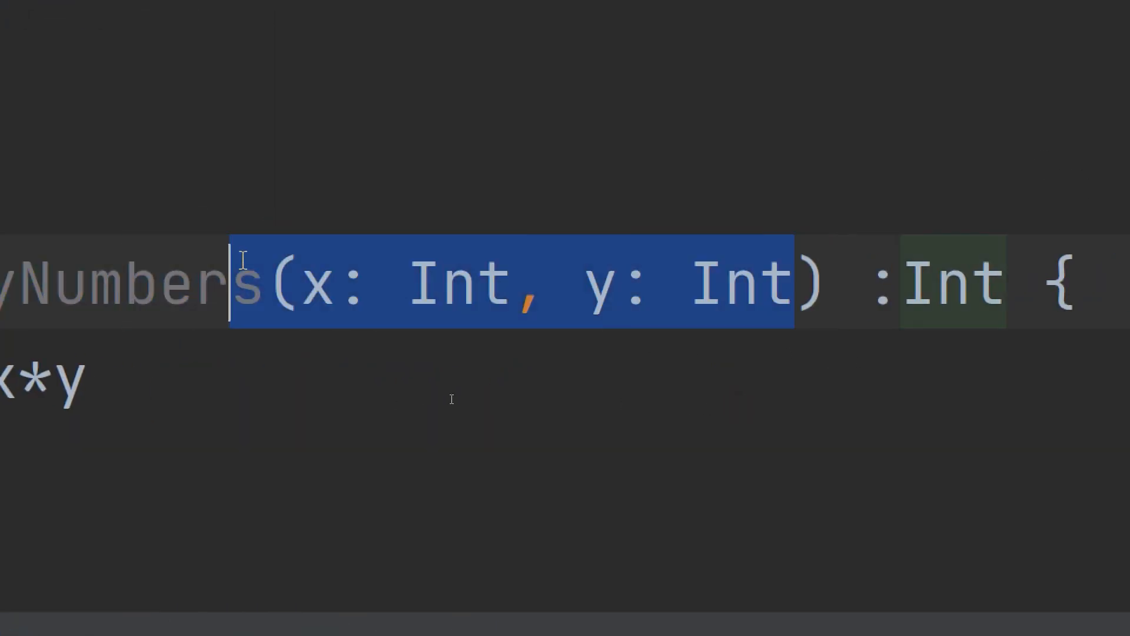
pyautogui.click(857, 282)
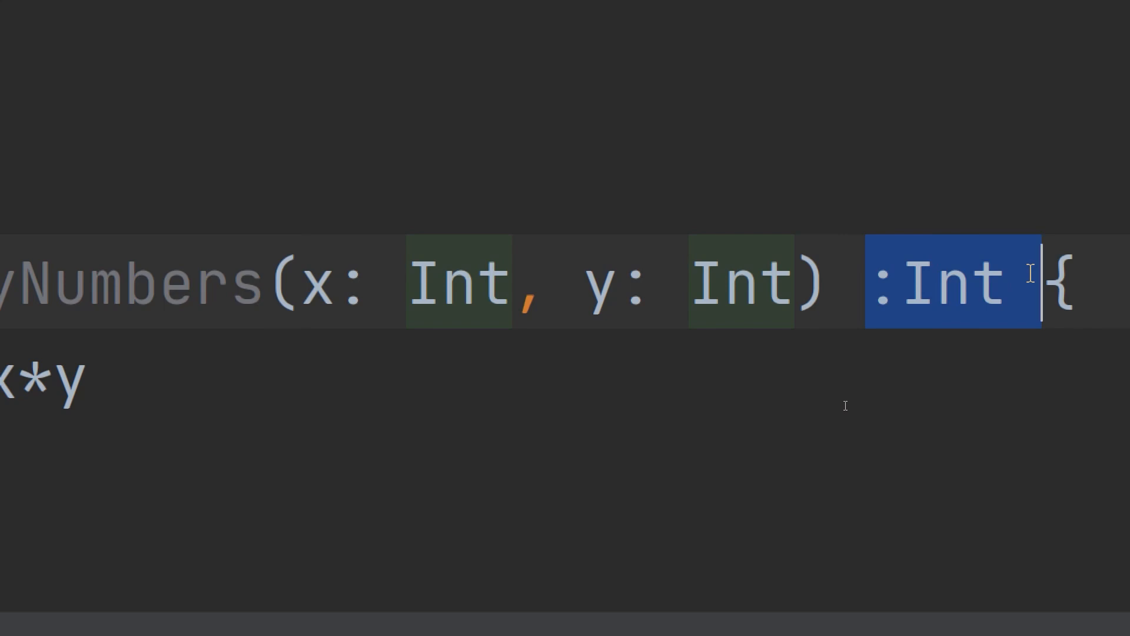
pyautogui.moveTo(934, 295)
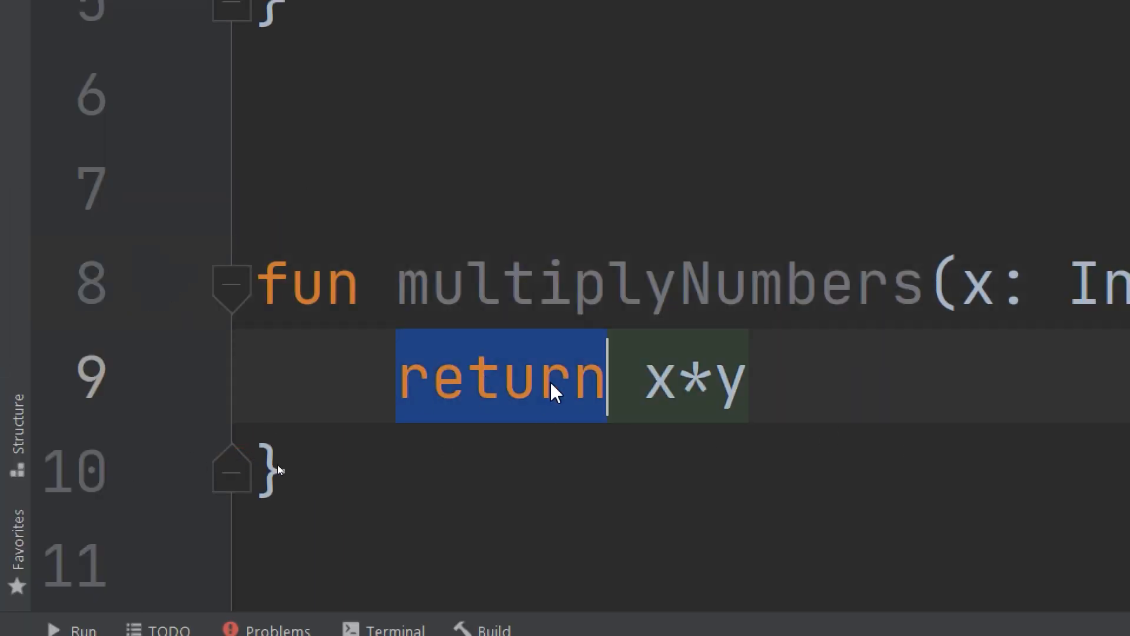
pyautogui.moveTo(643, 411)
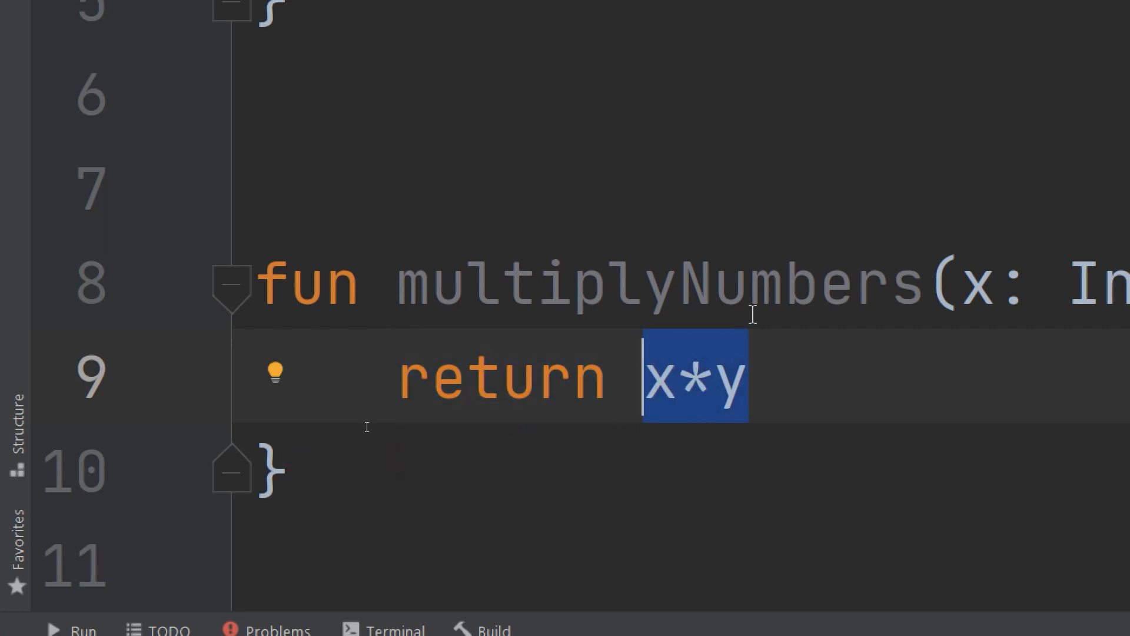
pyautogui.moveTo(720, 402)
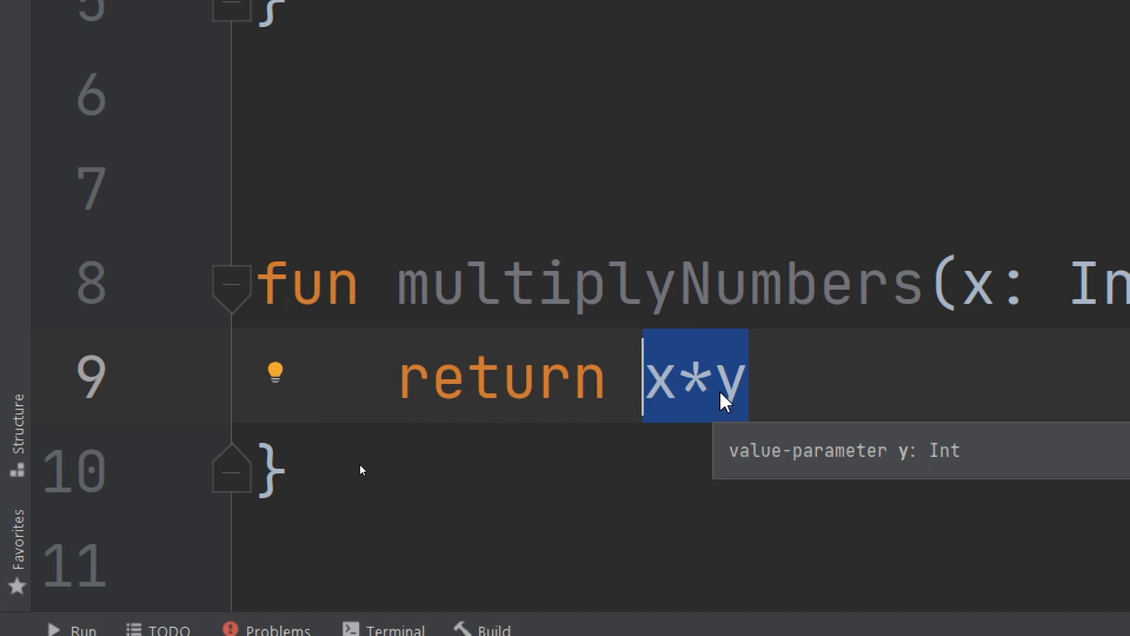
pyautogui.moveTo(696, 392)
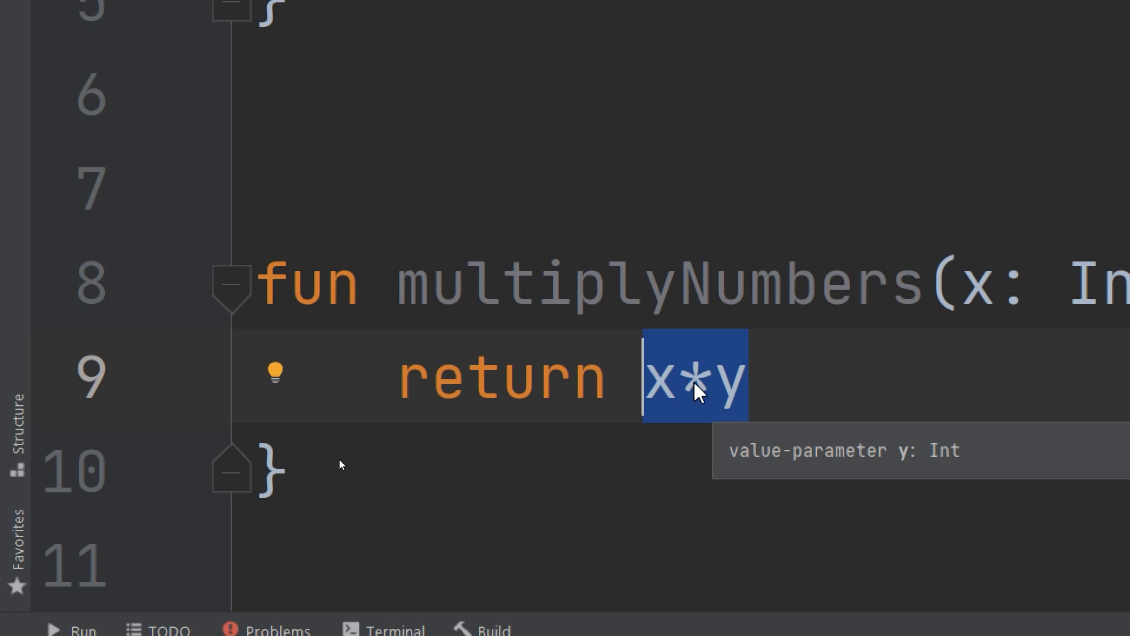
pyautogui.moveTo(720, 413)
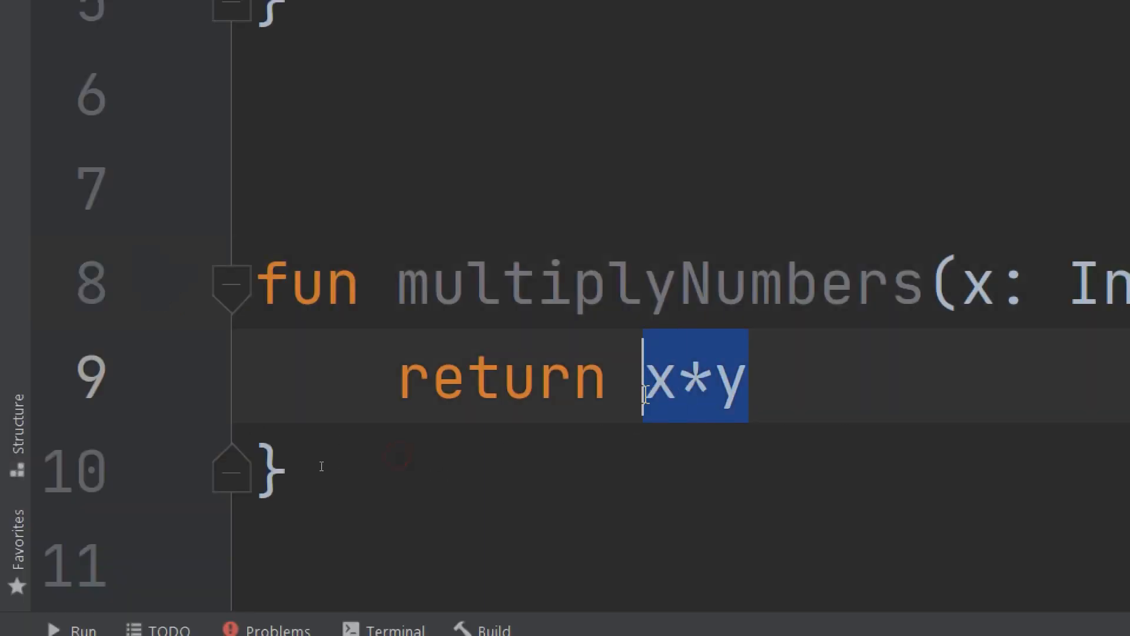
# Return "Hello" to show the Int-required, String-found error, then start retyping x.
pyautogui.write('"')
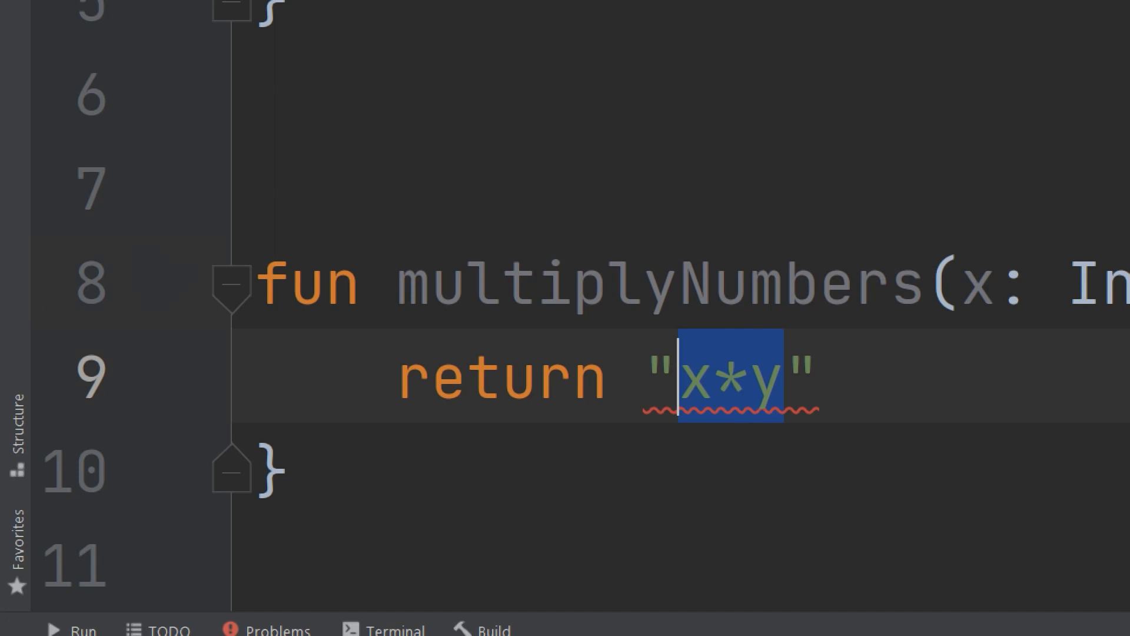
pyautogui.write('Hello')
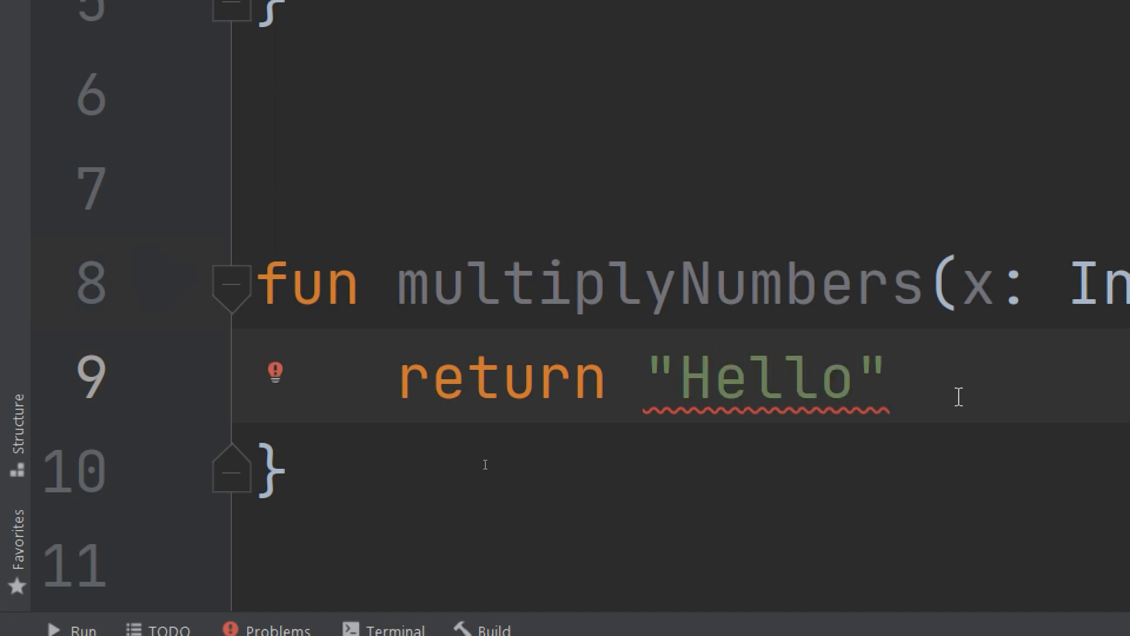
pyautogui.moveTo(782, 400)
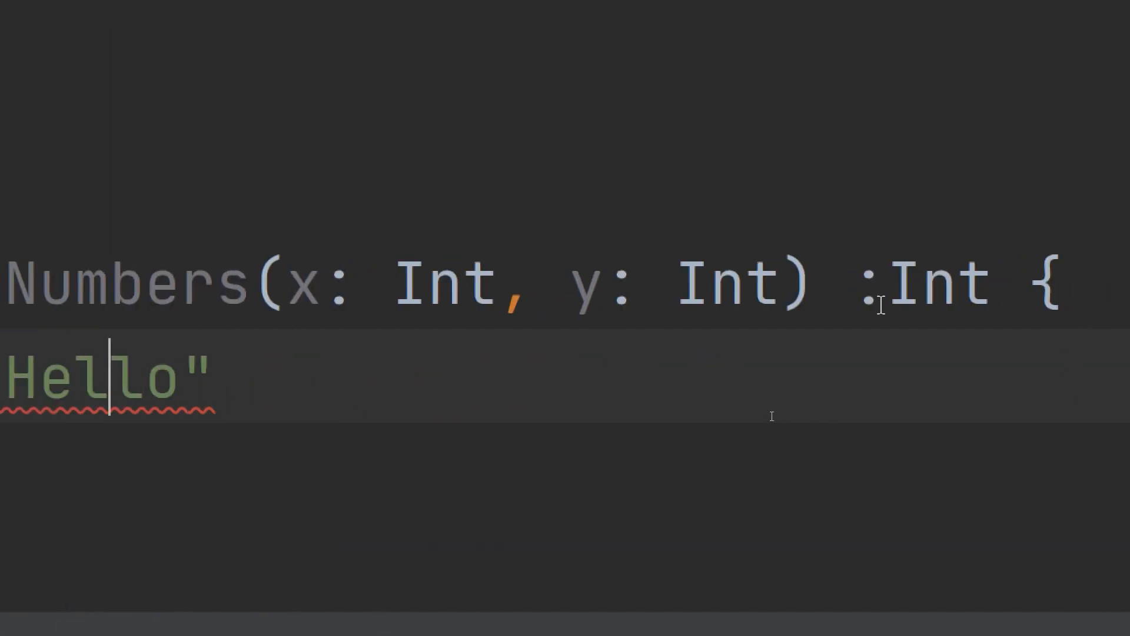
pyautogui.click(851, 281)
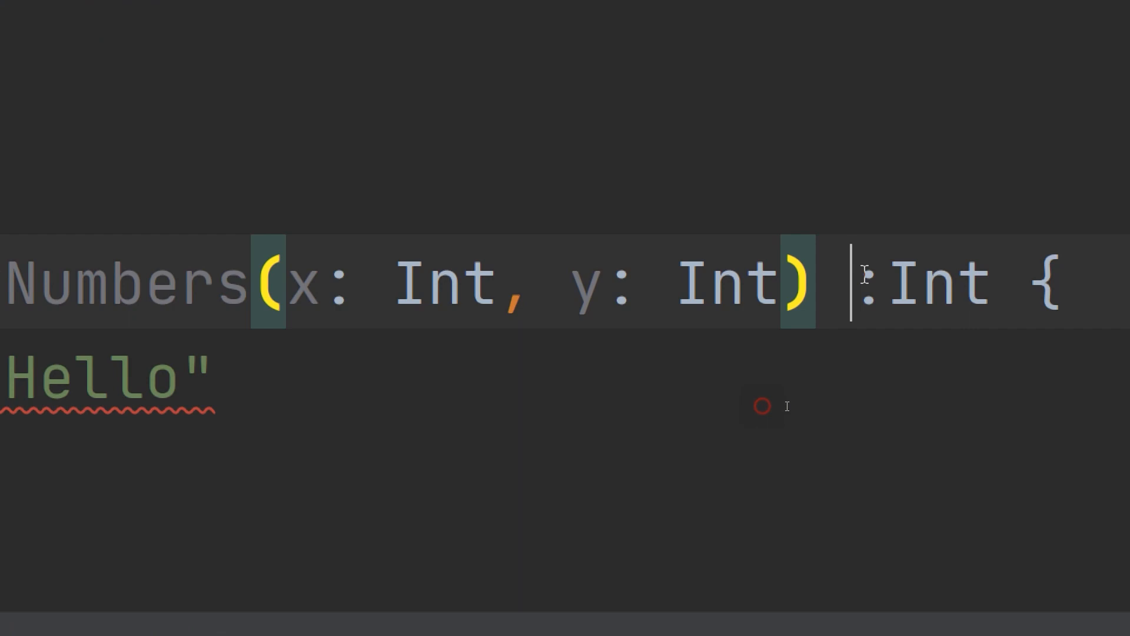
pyautogui.doubleClick(922, 283)
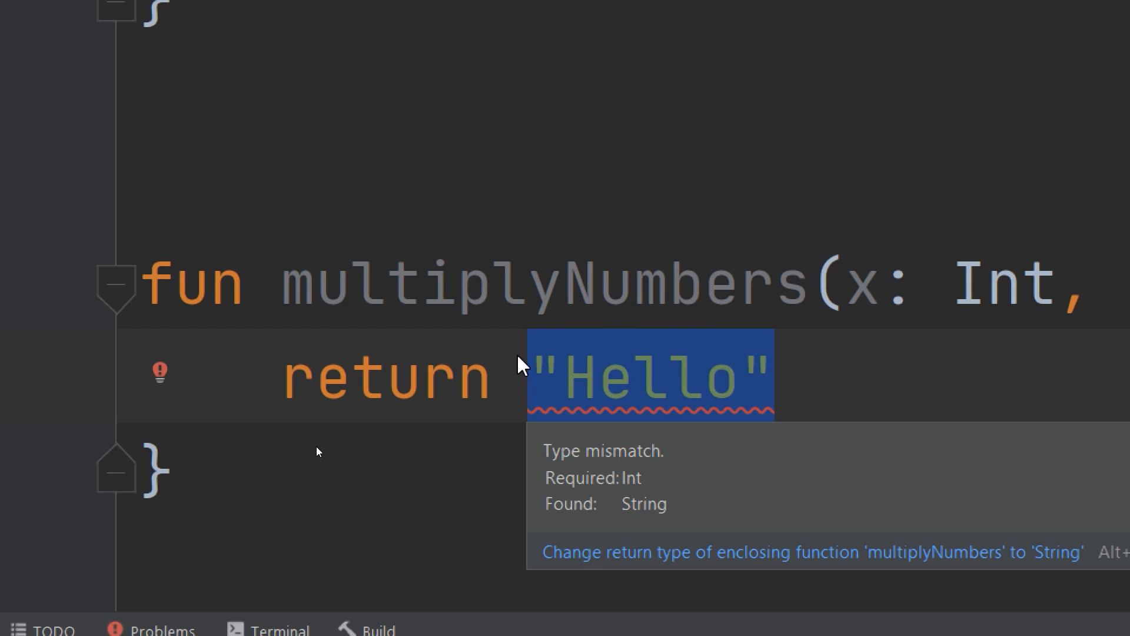
pyautogui.write('x')
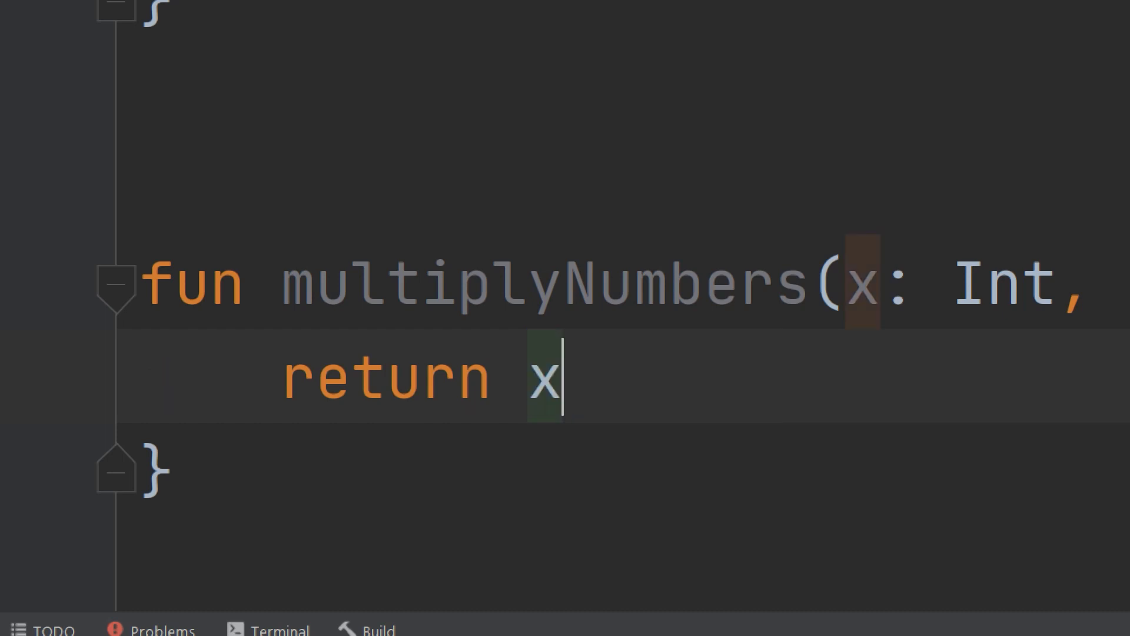
# Finish the return expression as x*y so the type mismatch disappears.
pyautogui.write('*')
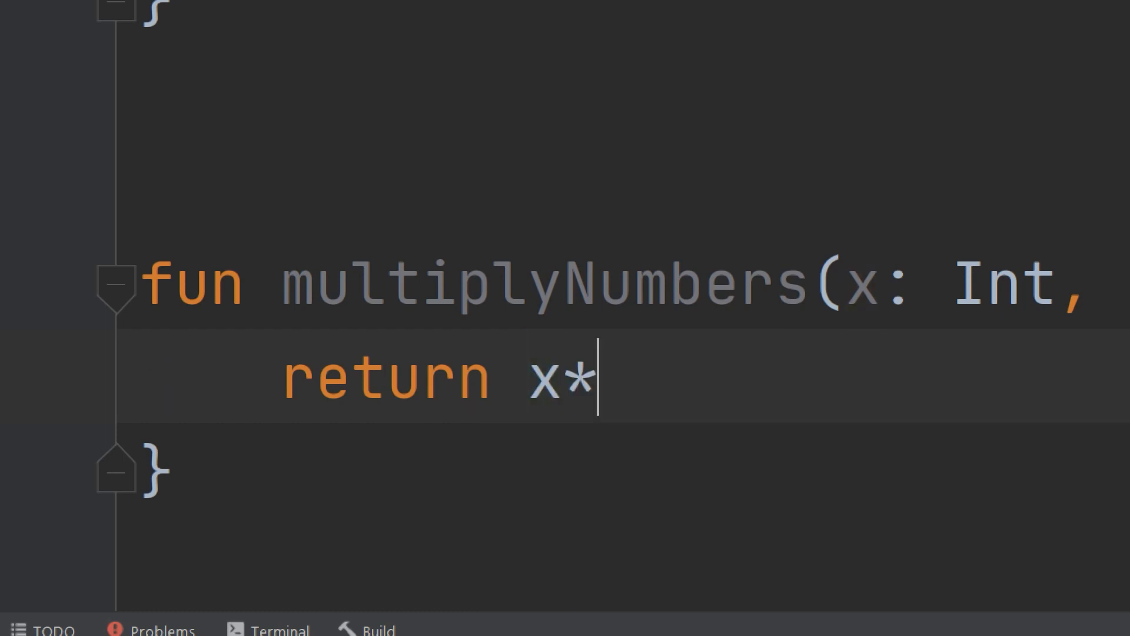
pyautogui.write('y')
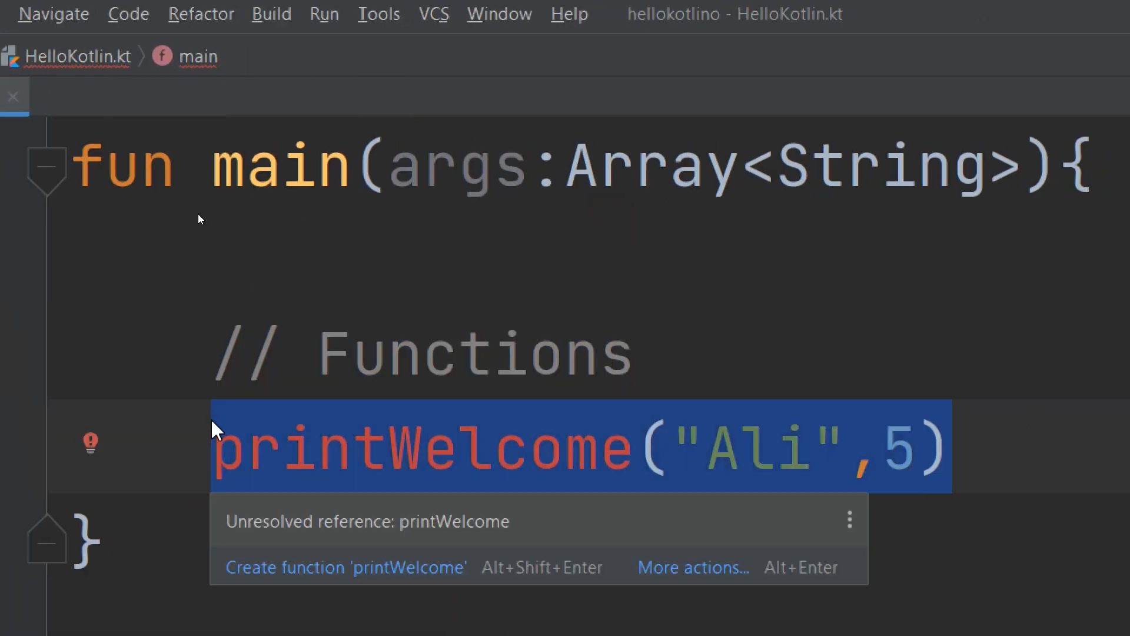
# Replace the unresolved printWelcome call in main with multiplyNumbers(5, 5).
pyautogui.press('Delete')
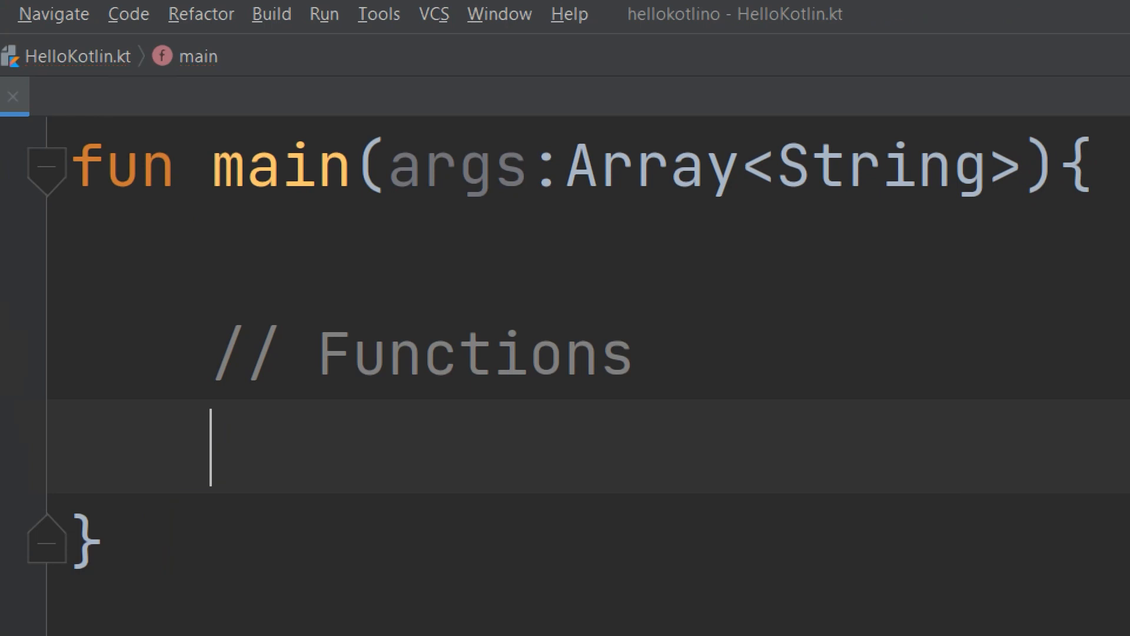
pyautogui.write('mu')
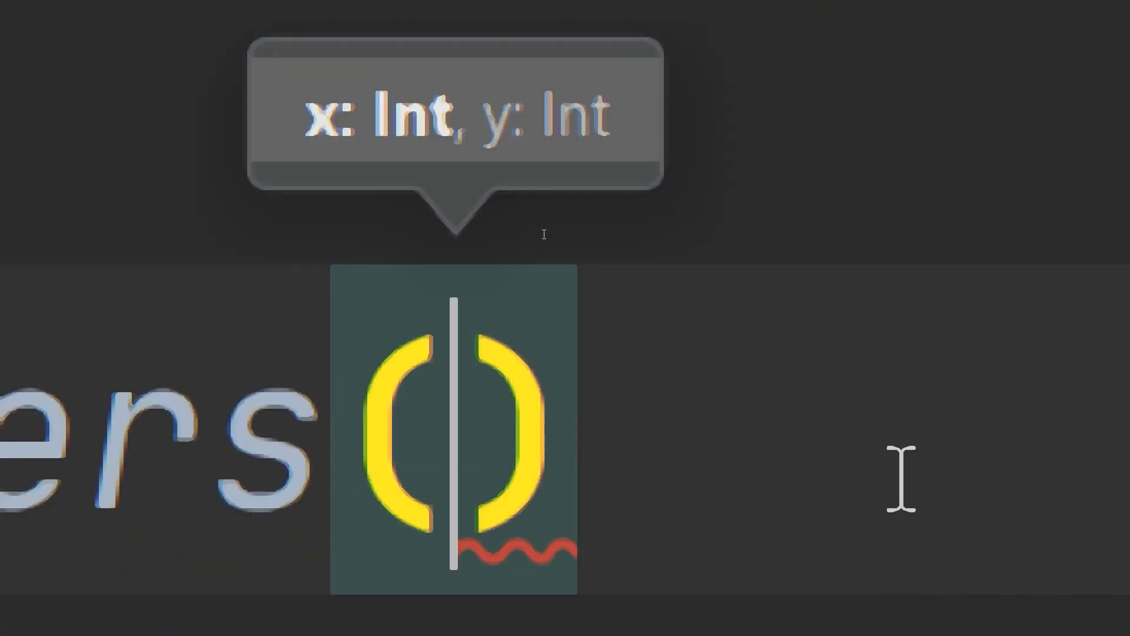
pyautogui.write('x:5')
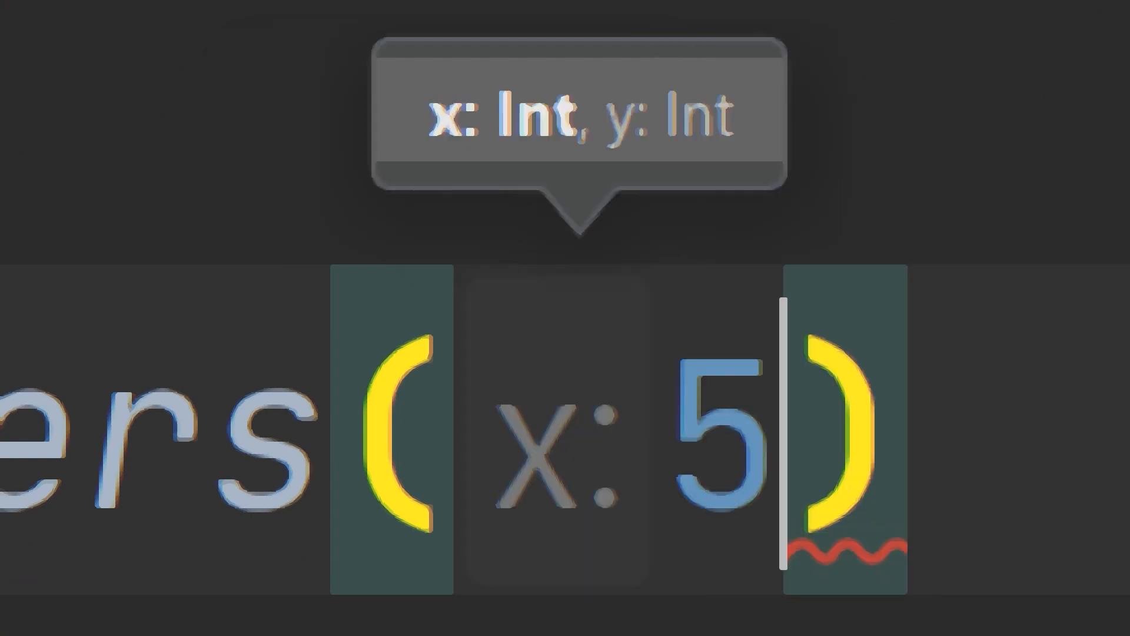
pyautogui.write(', y:5')
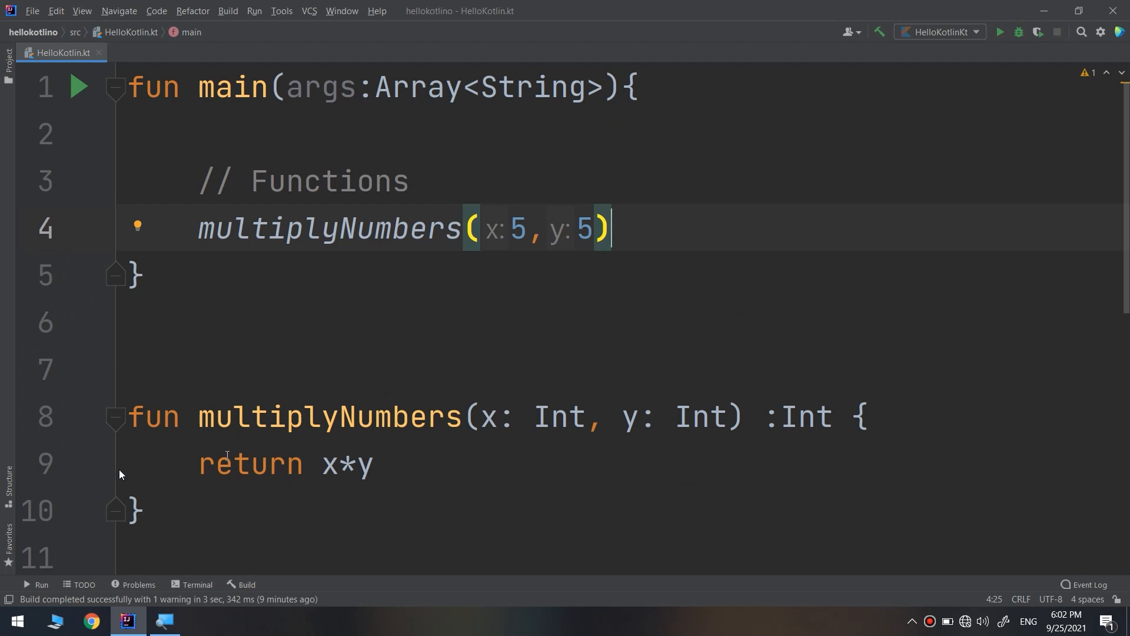
pyautogui.moveTo(84, 471)
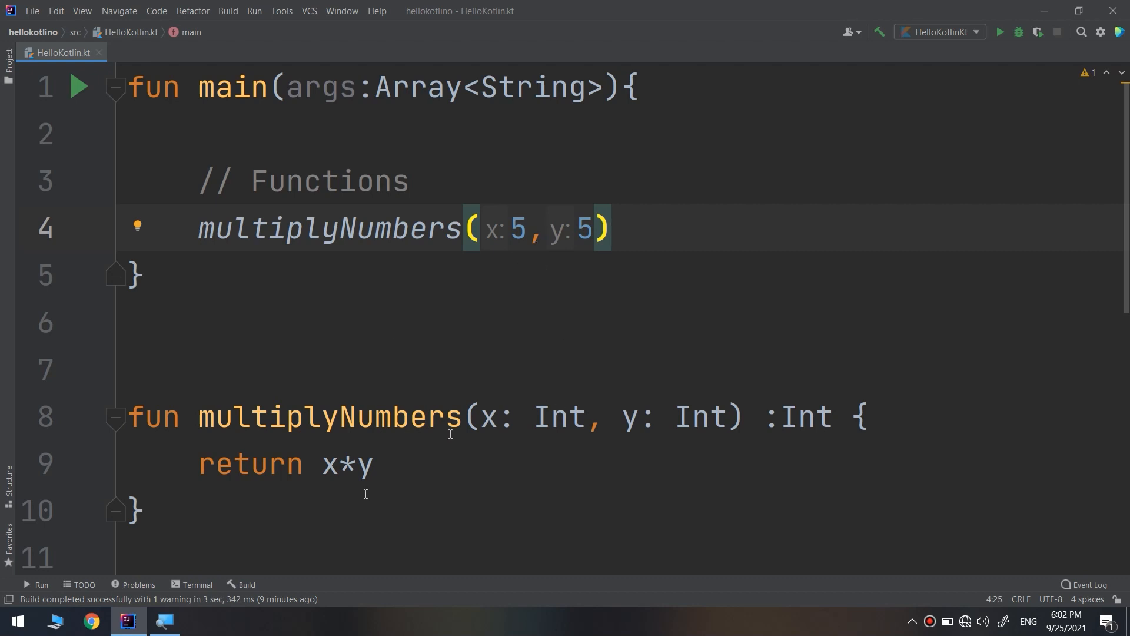
pyautogui.moveTo(901, 103)
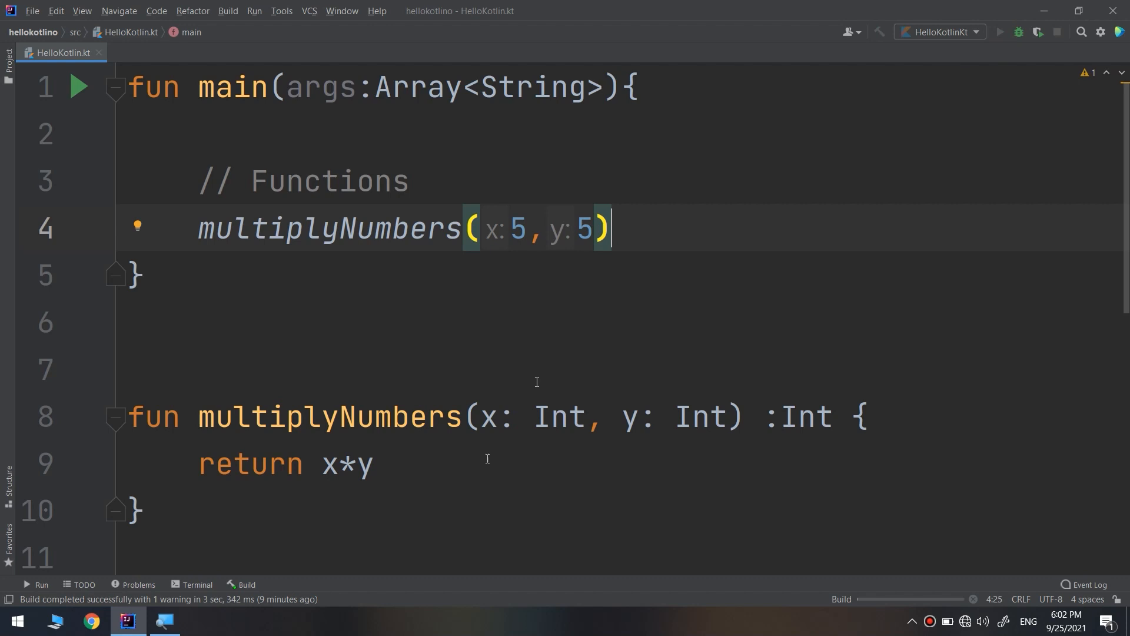
pyautogui.moveTo(350, 440)
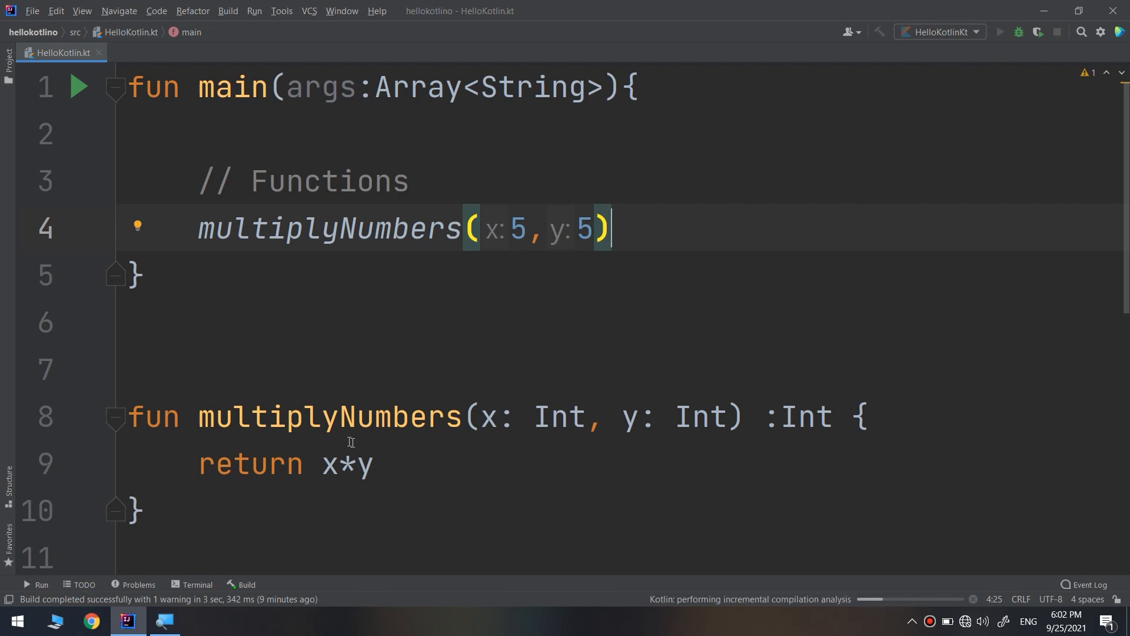
# Run the program, then prefix the multiplyNumbers(5, 5) call with 'val result ='.
pyautogui.click(1001, 32)
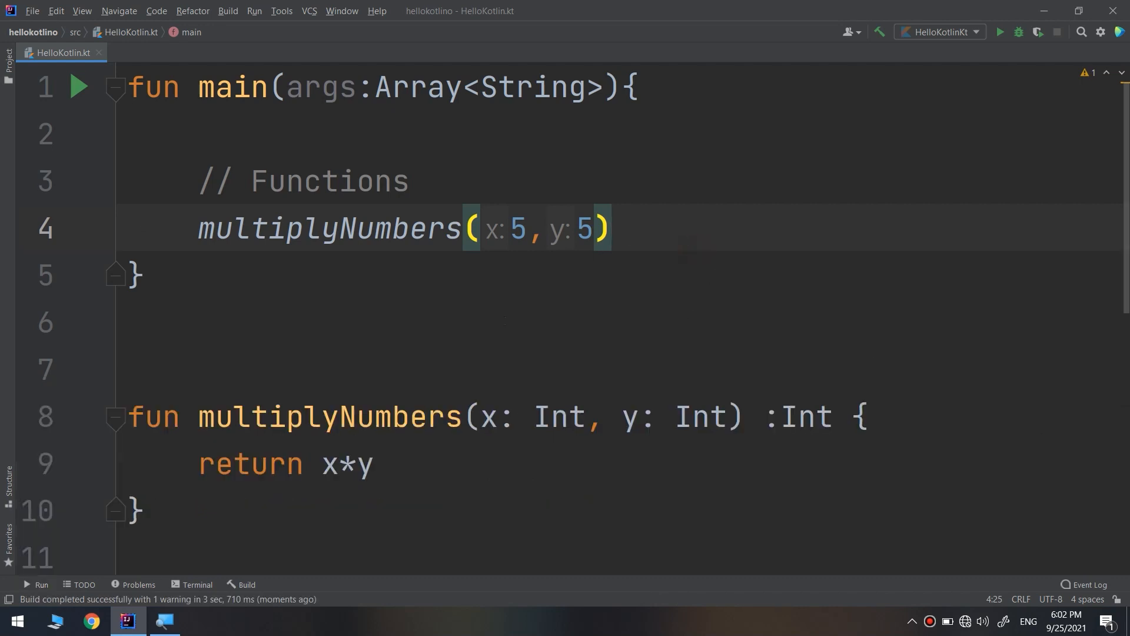
pyautogui.click(186, 229)
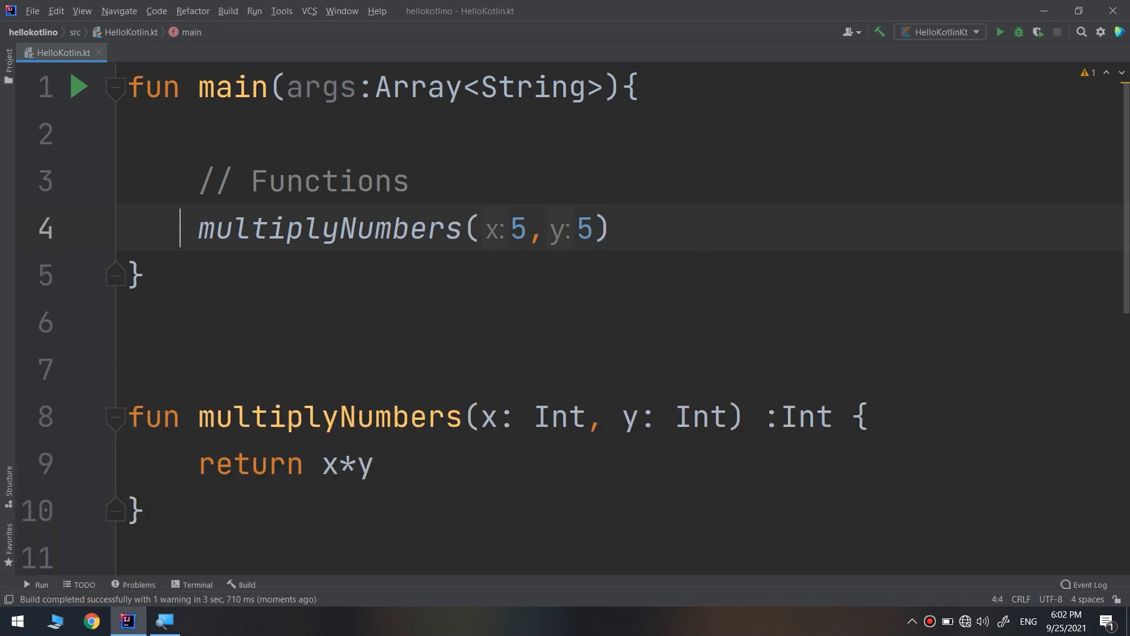
pyautogui.write('vv')
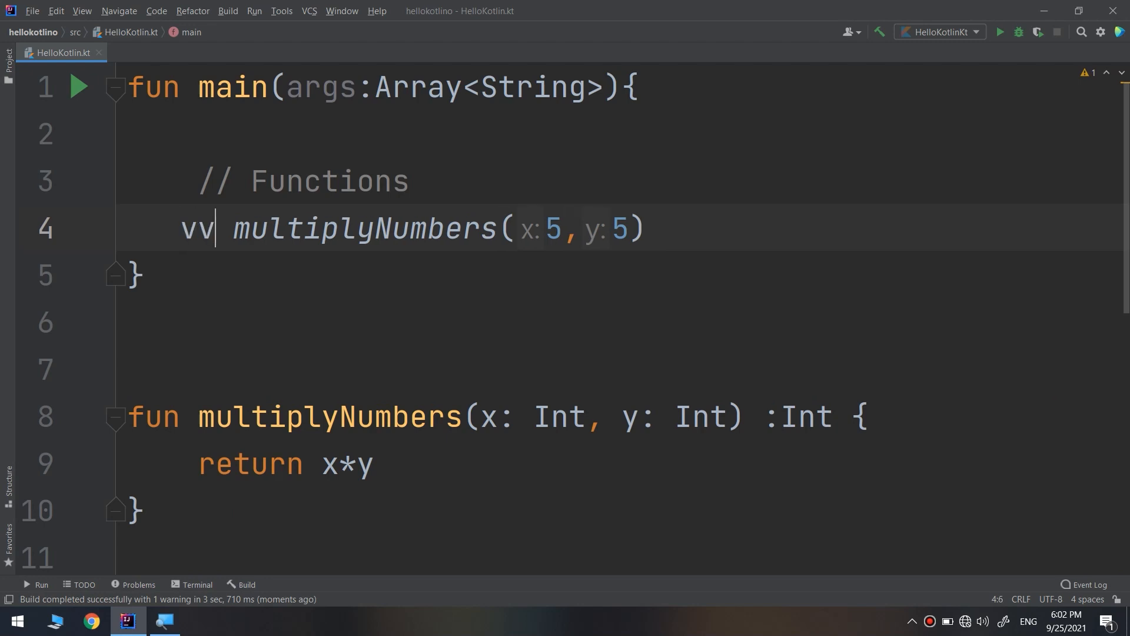
pyautogui.write('al')
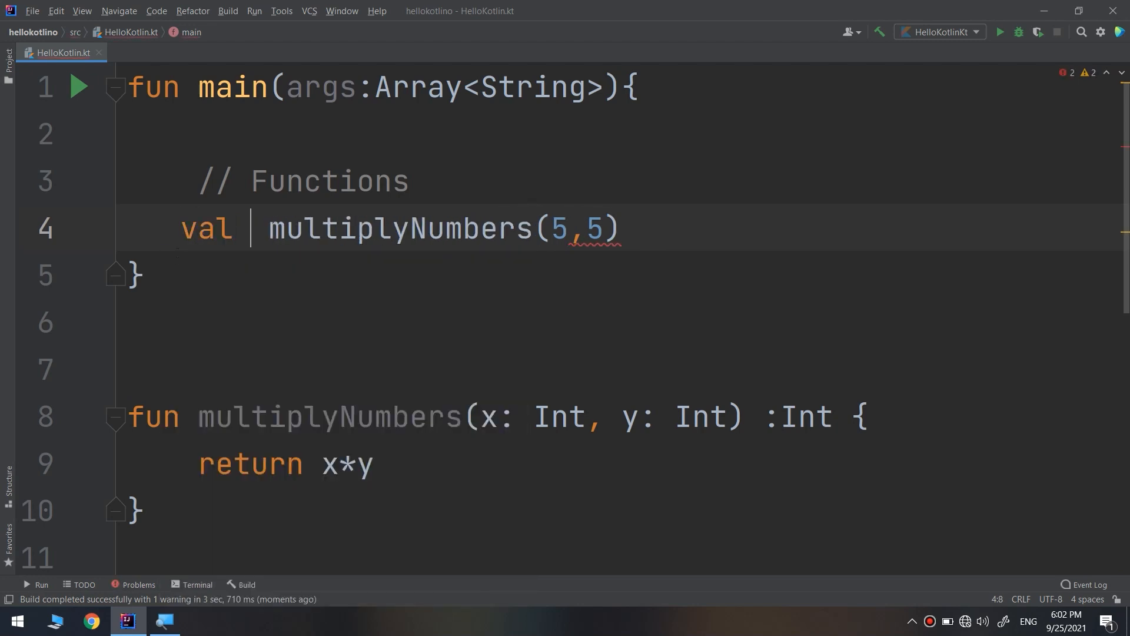
pyautogui.write('result')
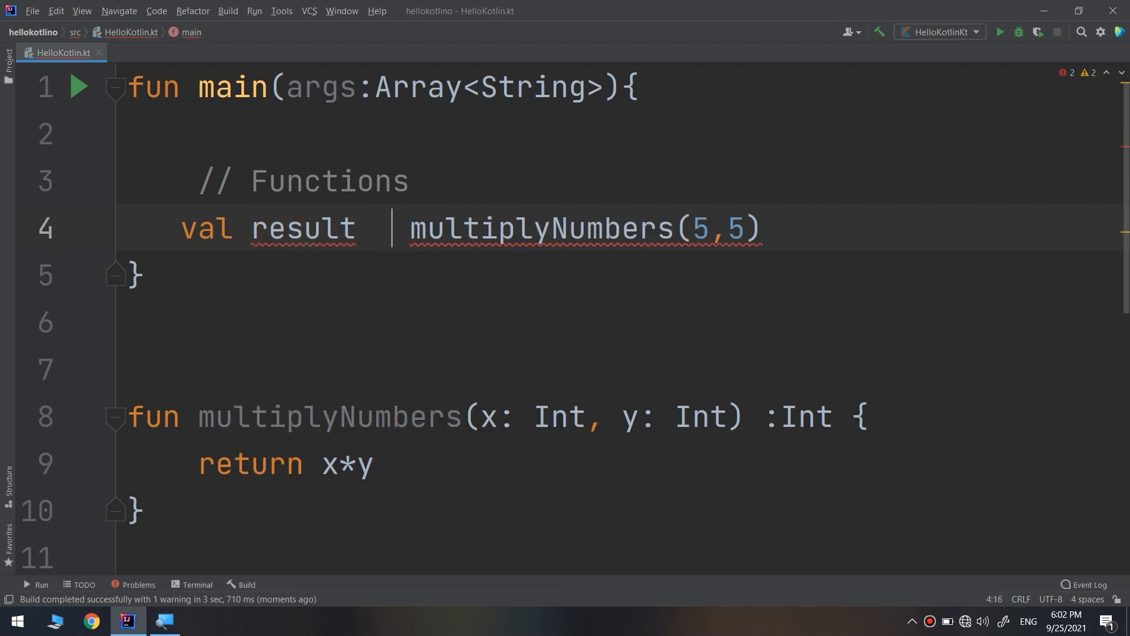
pyautogui.write('=')
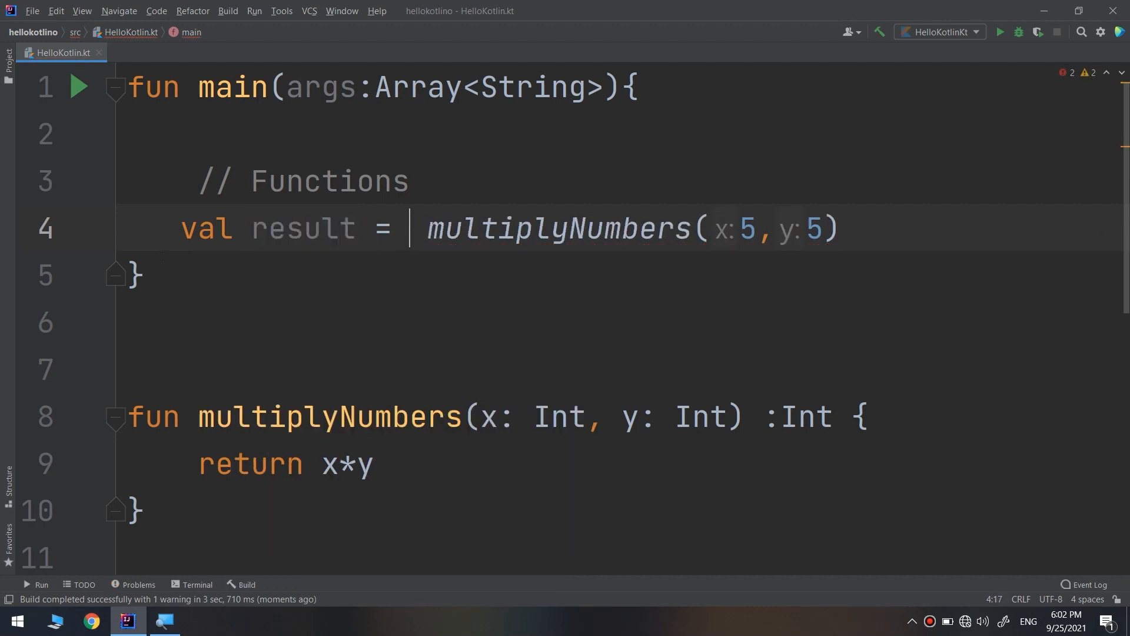
# Add println(result), run to print 25, and hide the Run window.
pyautogui.click(838, 228)
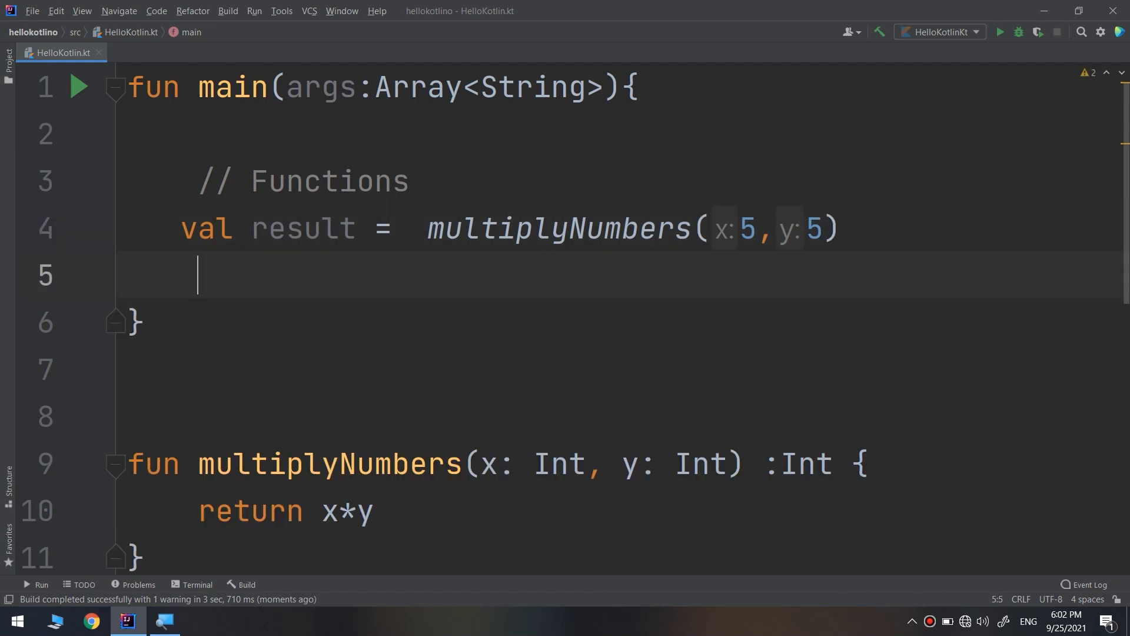
pyautogui.write('println(result')
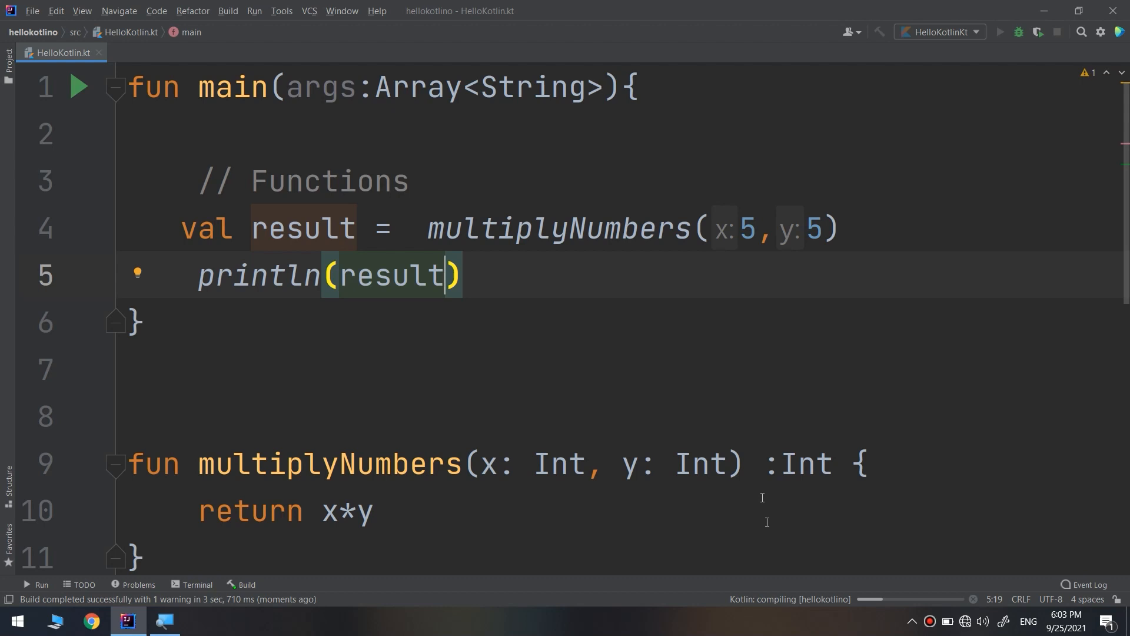
pyautogui.click(999, 32)
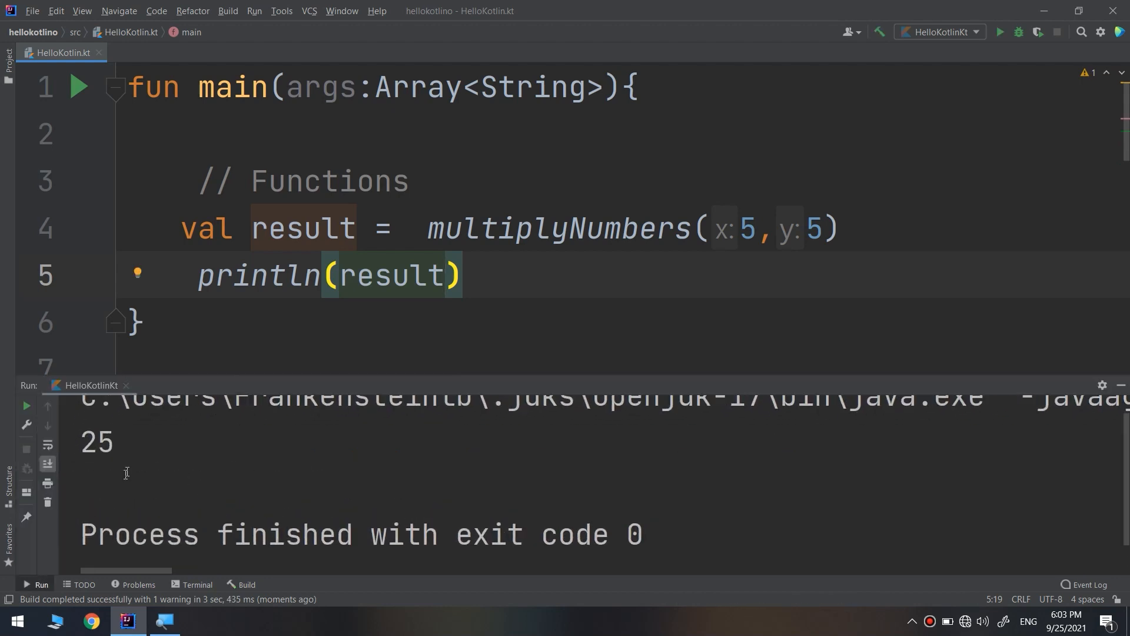
pyautogui.doubleClick(101, 437)
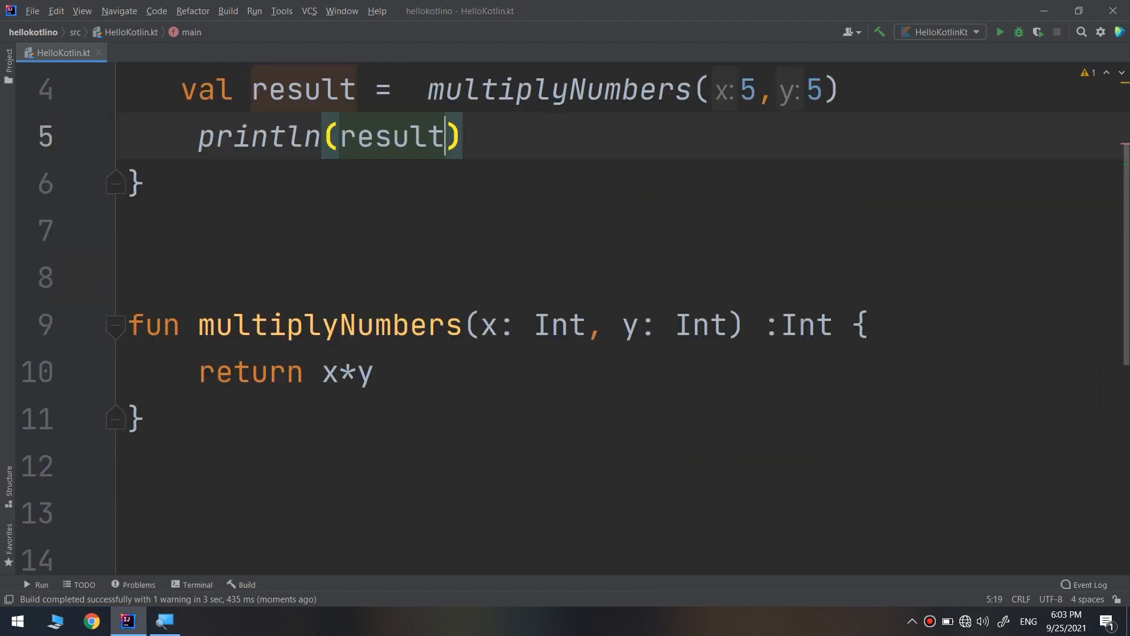
# Highlight the argument 5, result, and the multiplyNumbers(5, 5) call while aligning val result.
pyautogui.scroll(3)
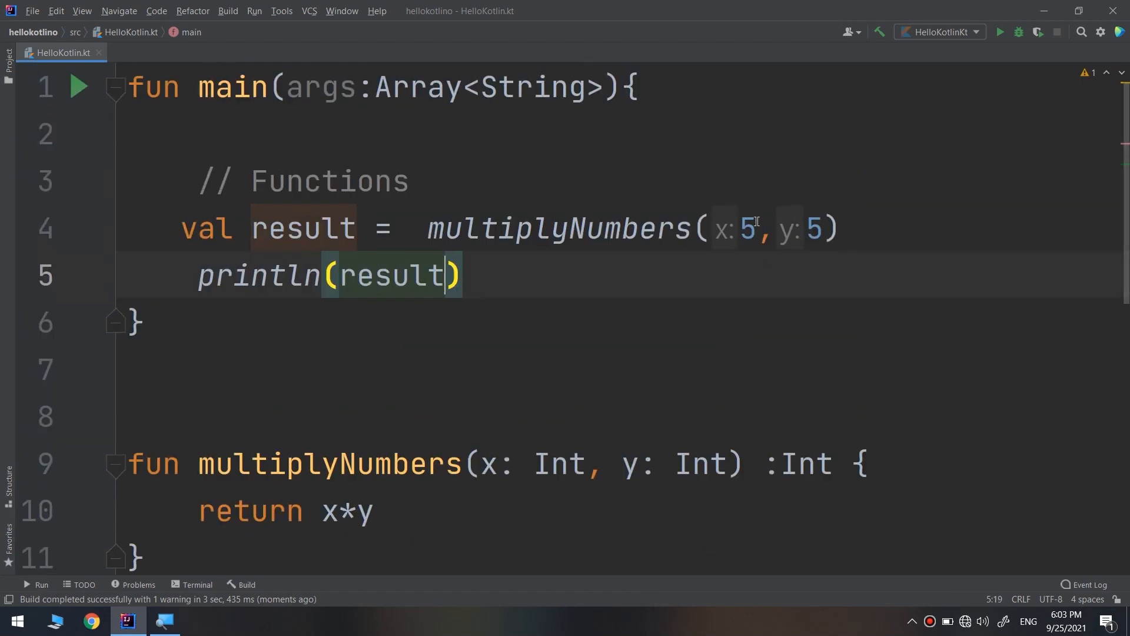
pyautogui.doubleClick(748, 227)
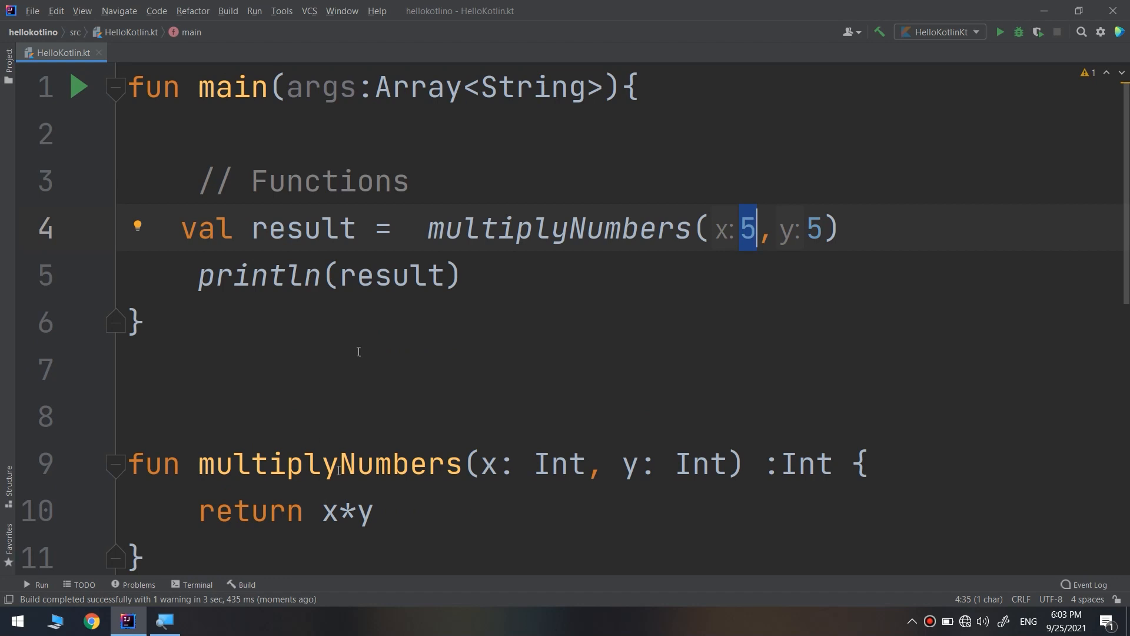
pyautogui.doubleClick(301, 228)
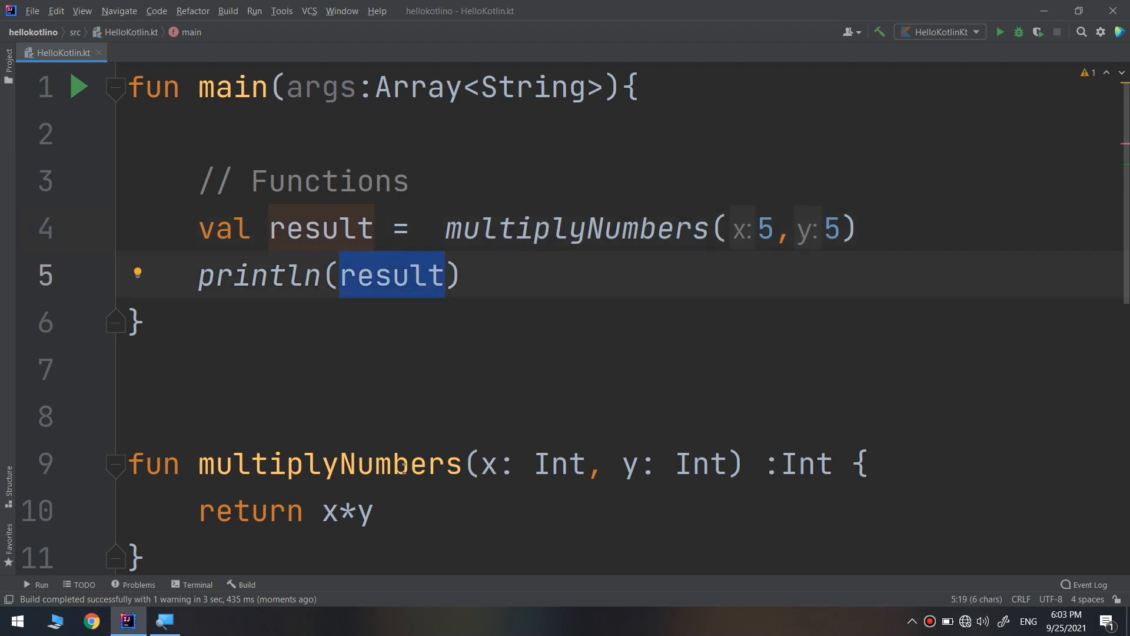
pyautogui.moveTo(396, 297)
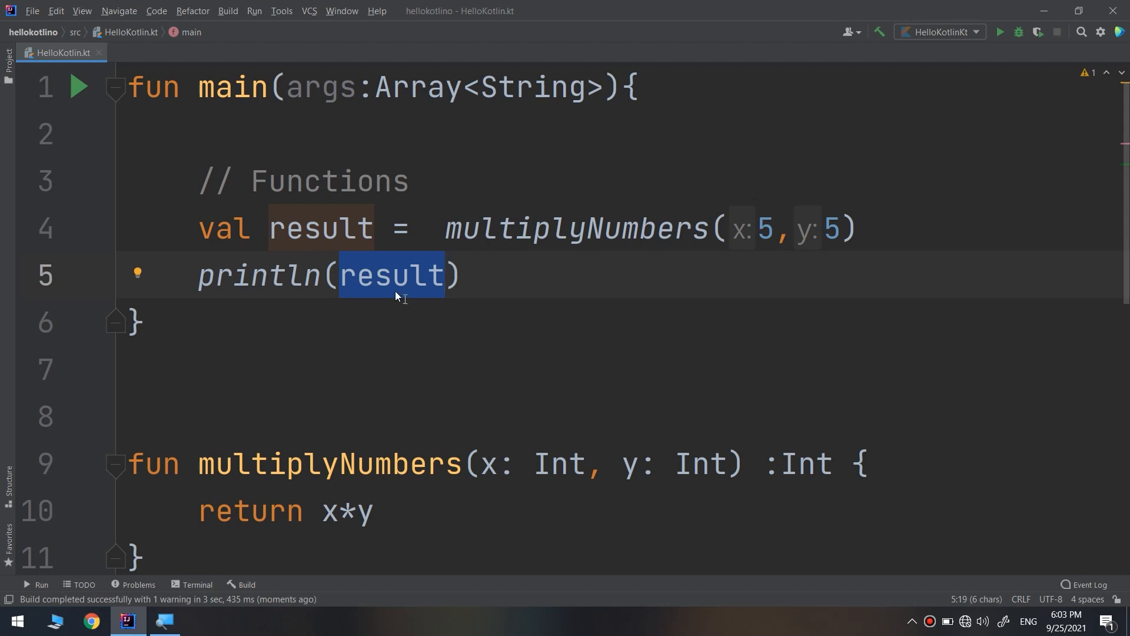
pyautogui.click(460, 276)
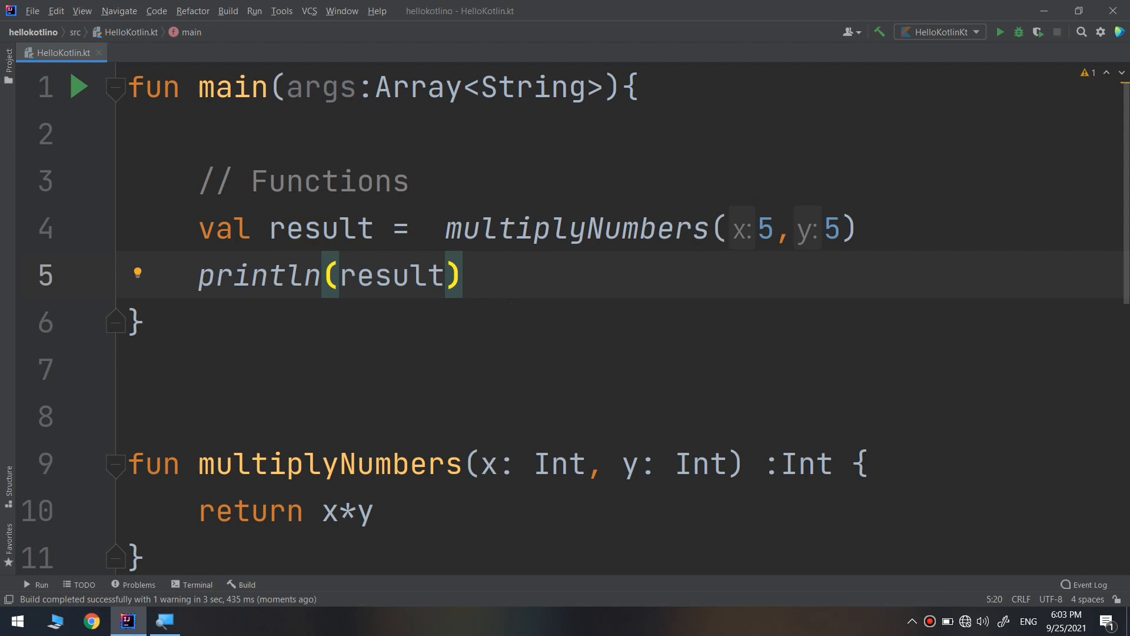
pyautogui.moveTo(194, 221)
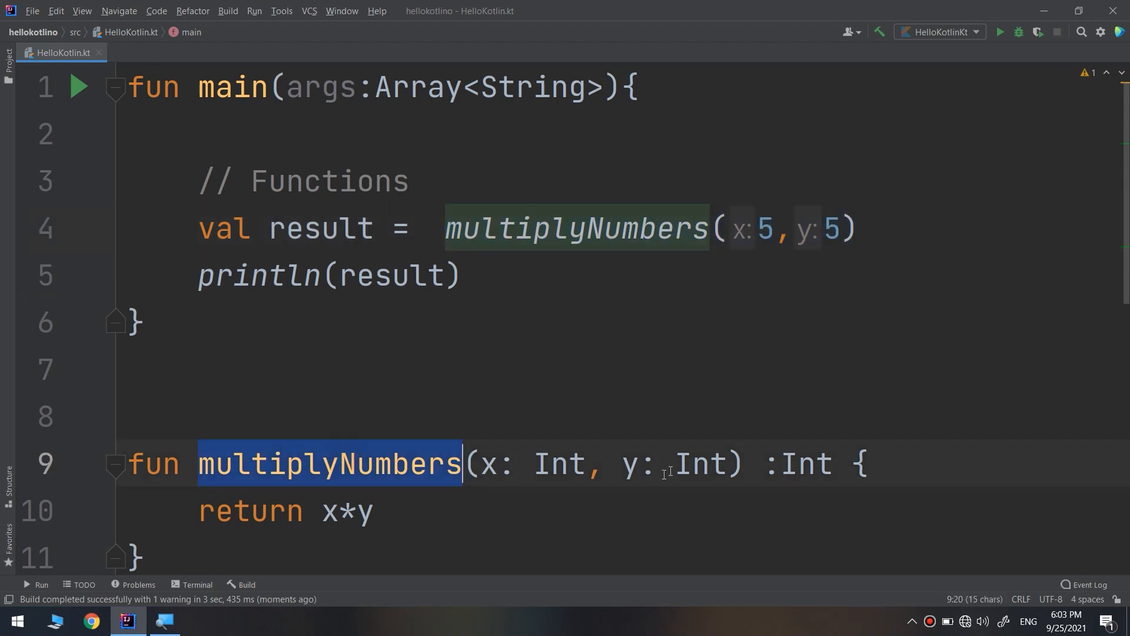
pyautogui.click(372, 510)
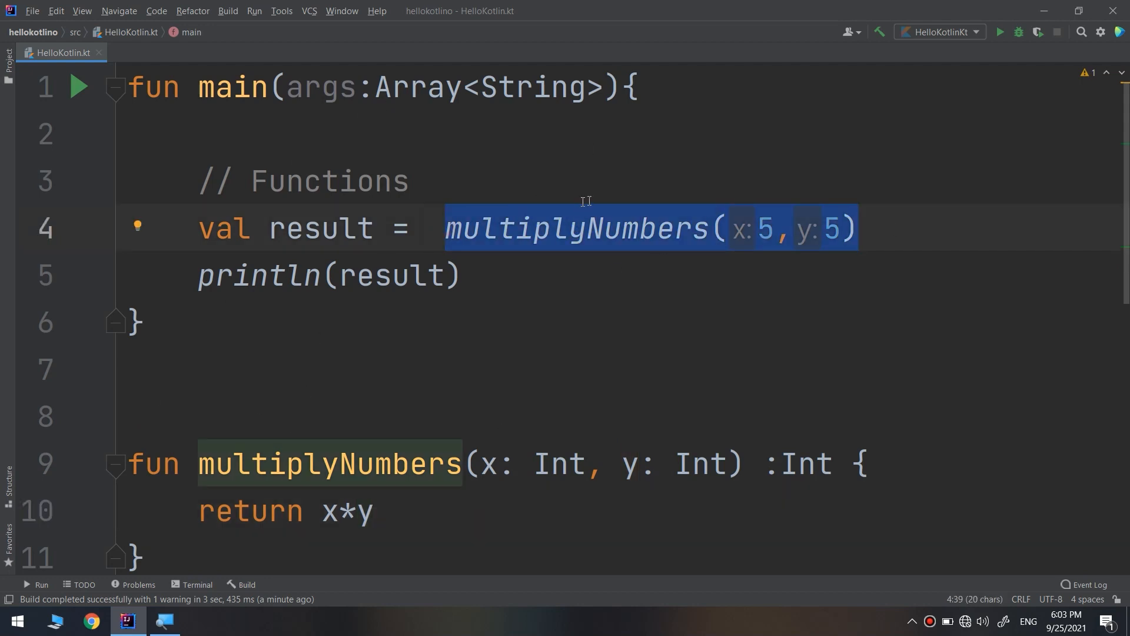
pyautogui.doubleClick(320, 228)
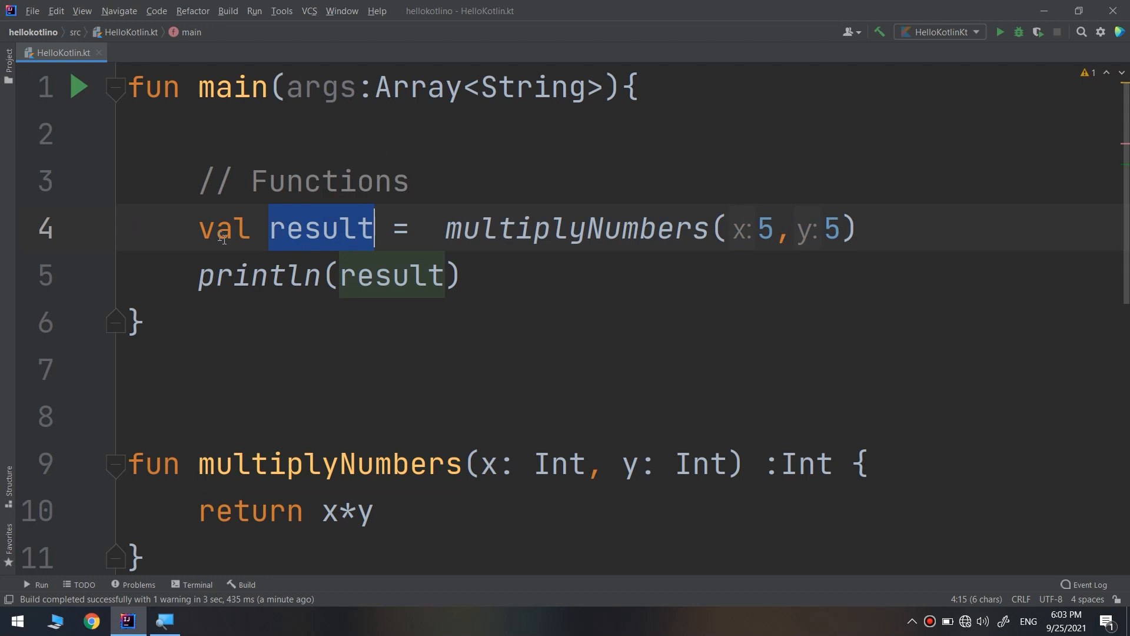
pyautogui.moveTo(299, 228)
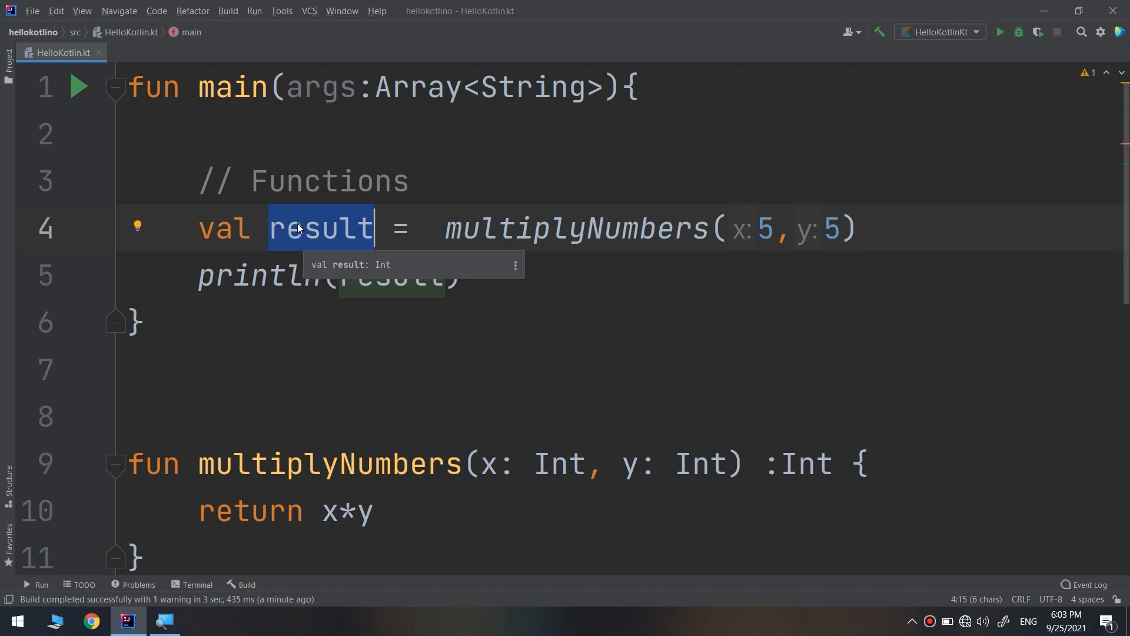